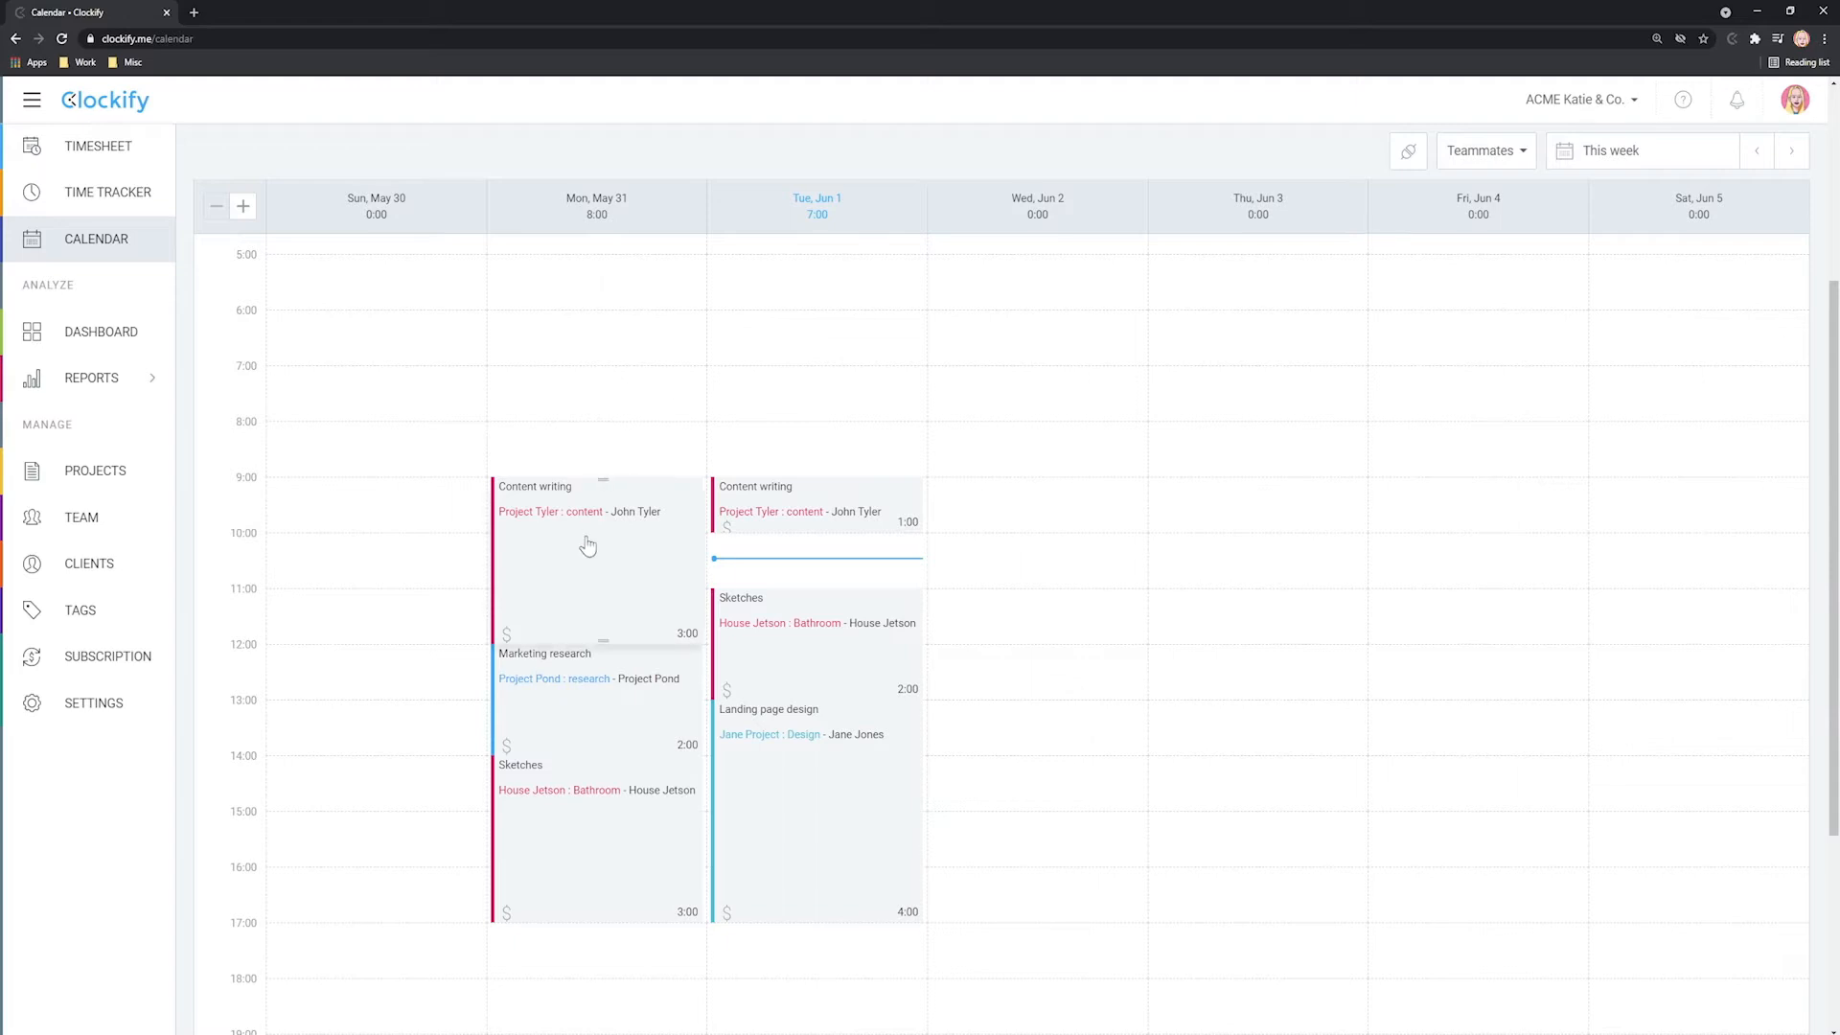
mouse_move(587, 542)
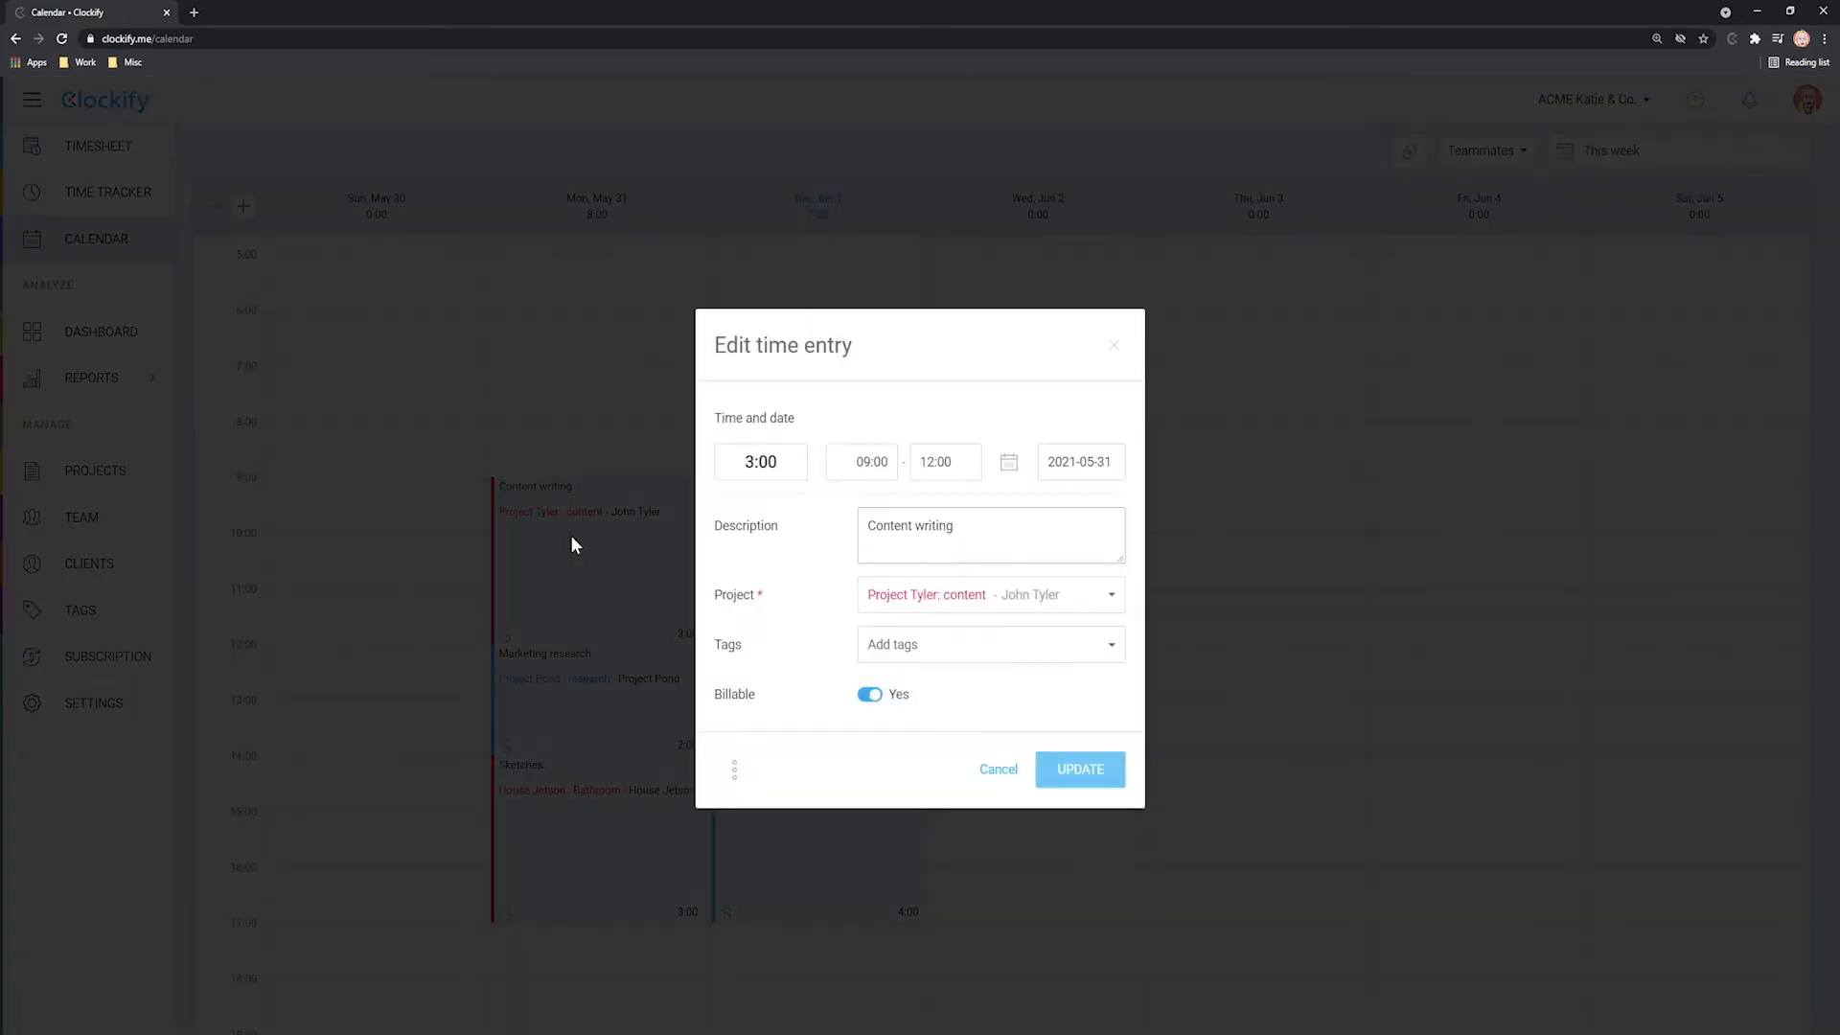
- Close the Content writing edit form, view entries as a list, and return to the weekly calendar
click(1077, 769)
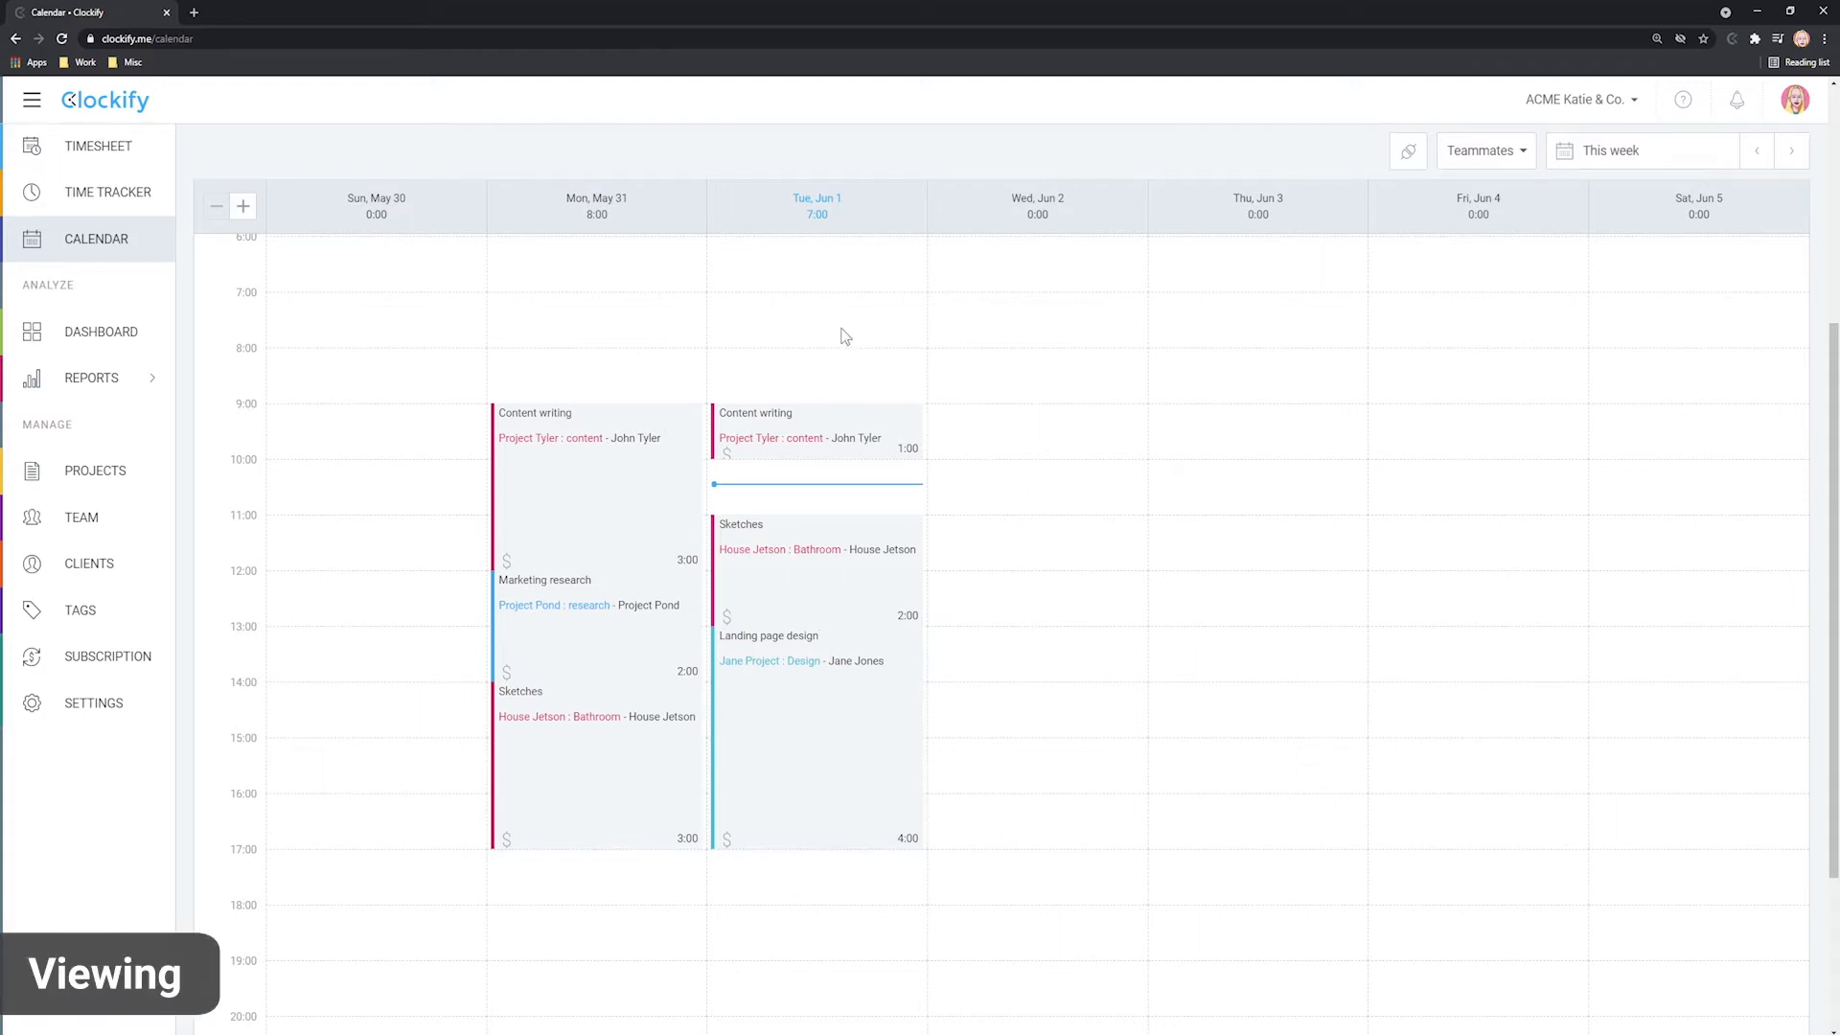
mouse_move(688, 510)
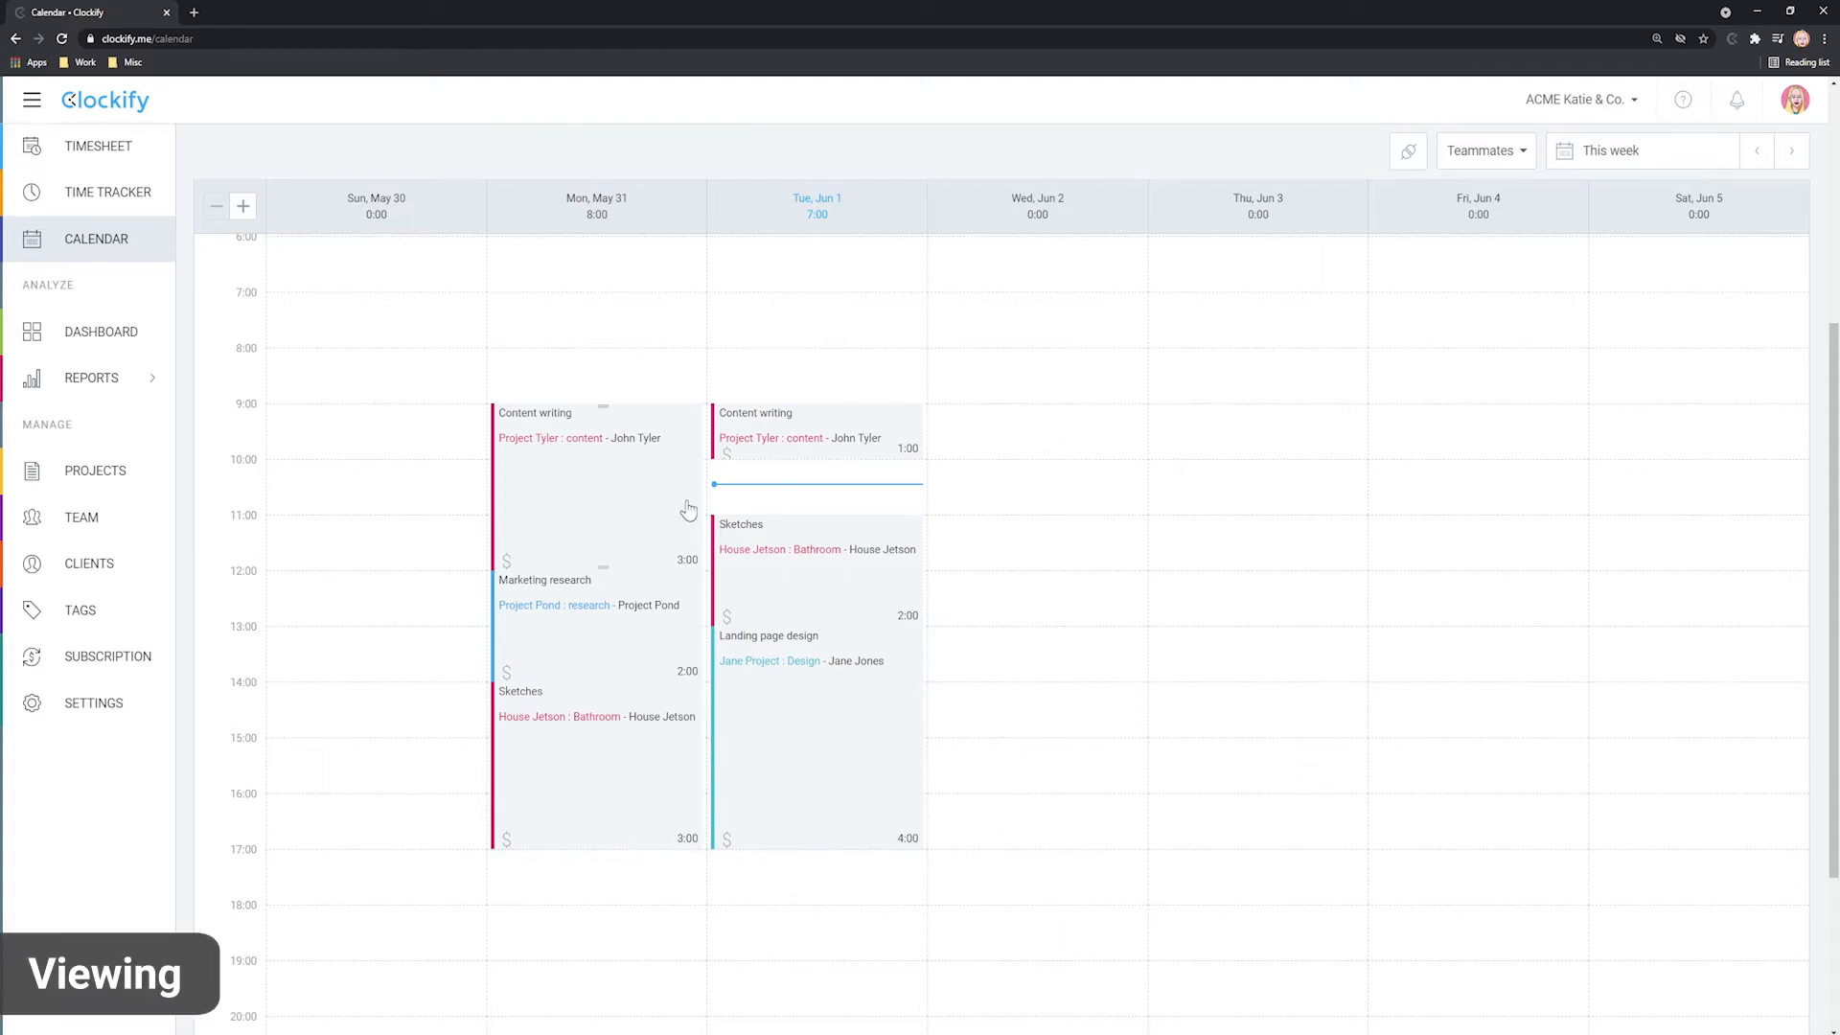
mouse_move(456, 715)
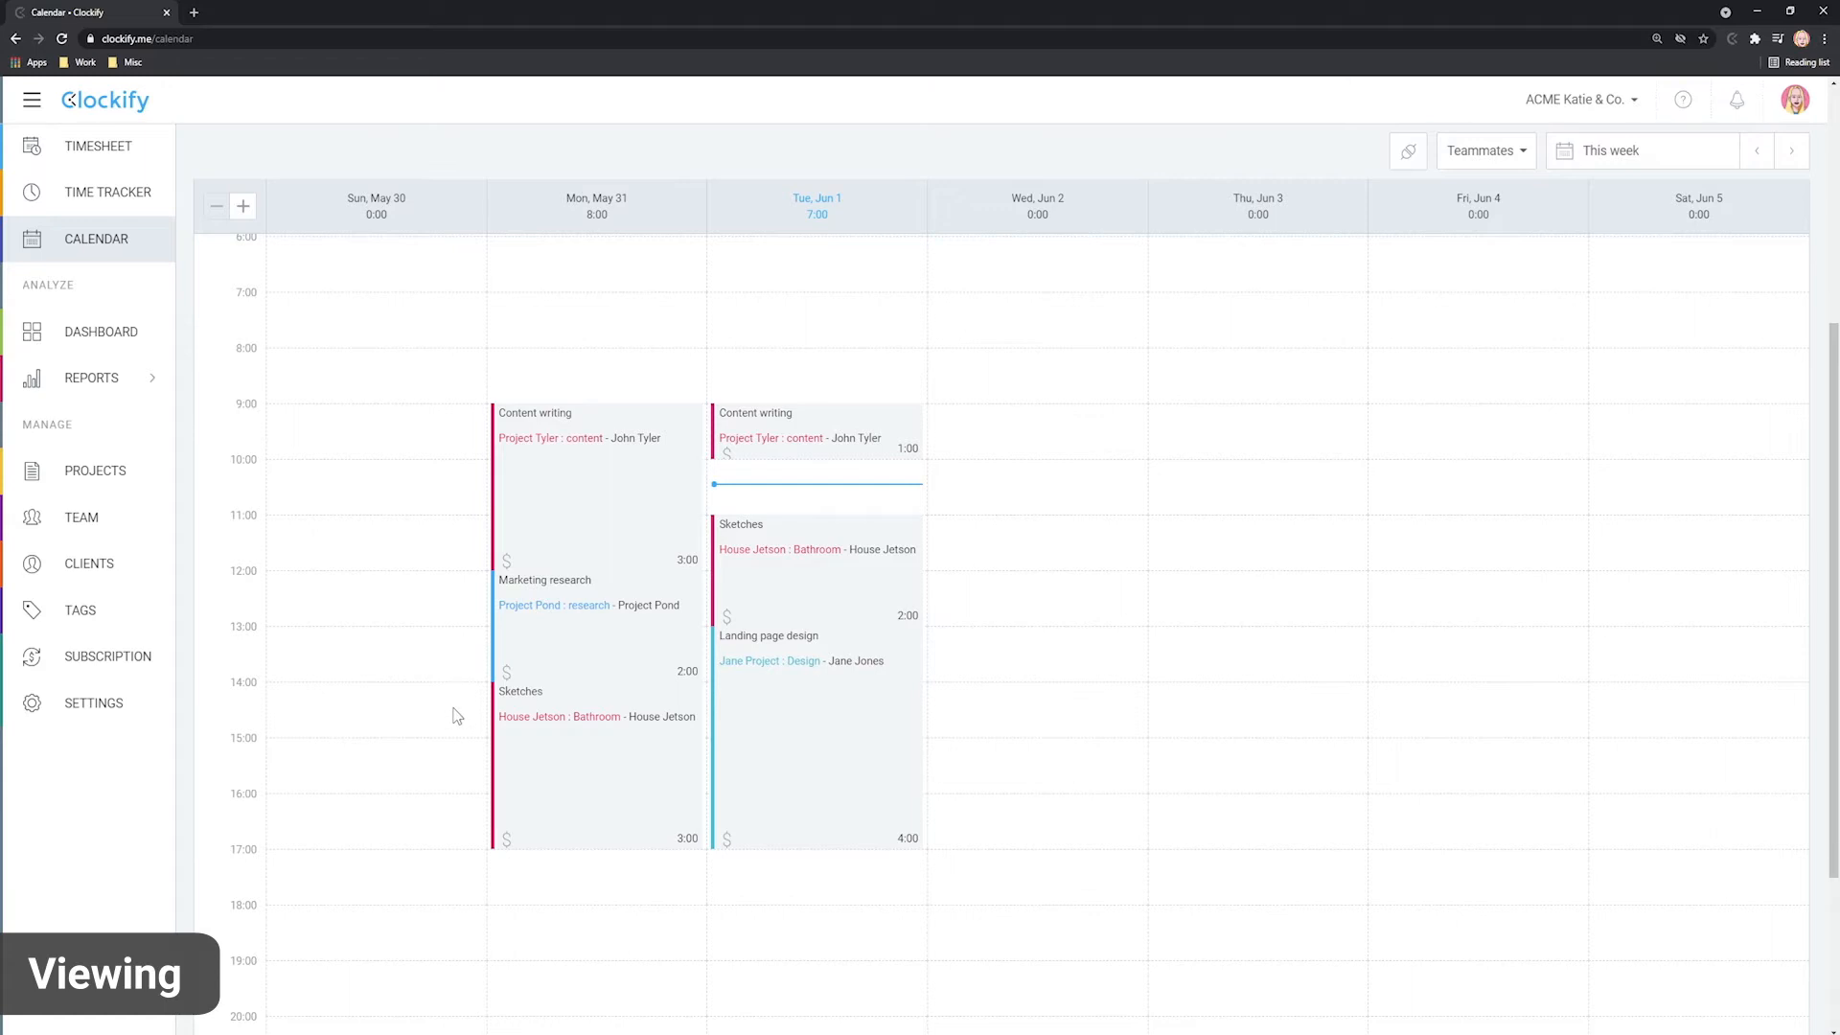
mouse_move(107, 192)
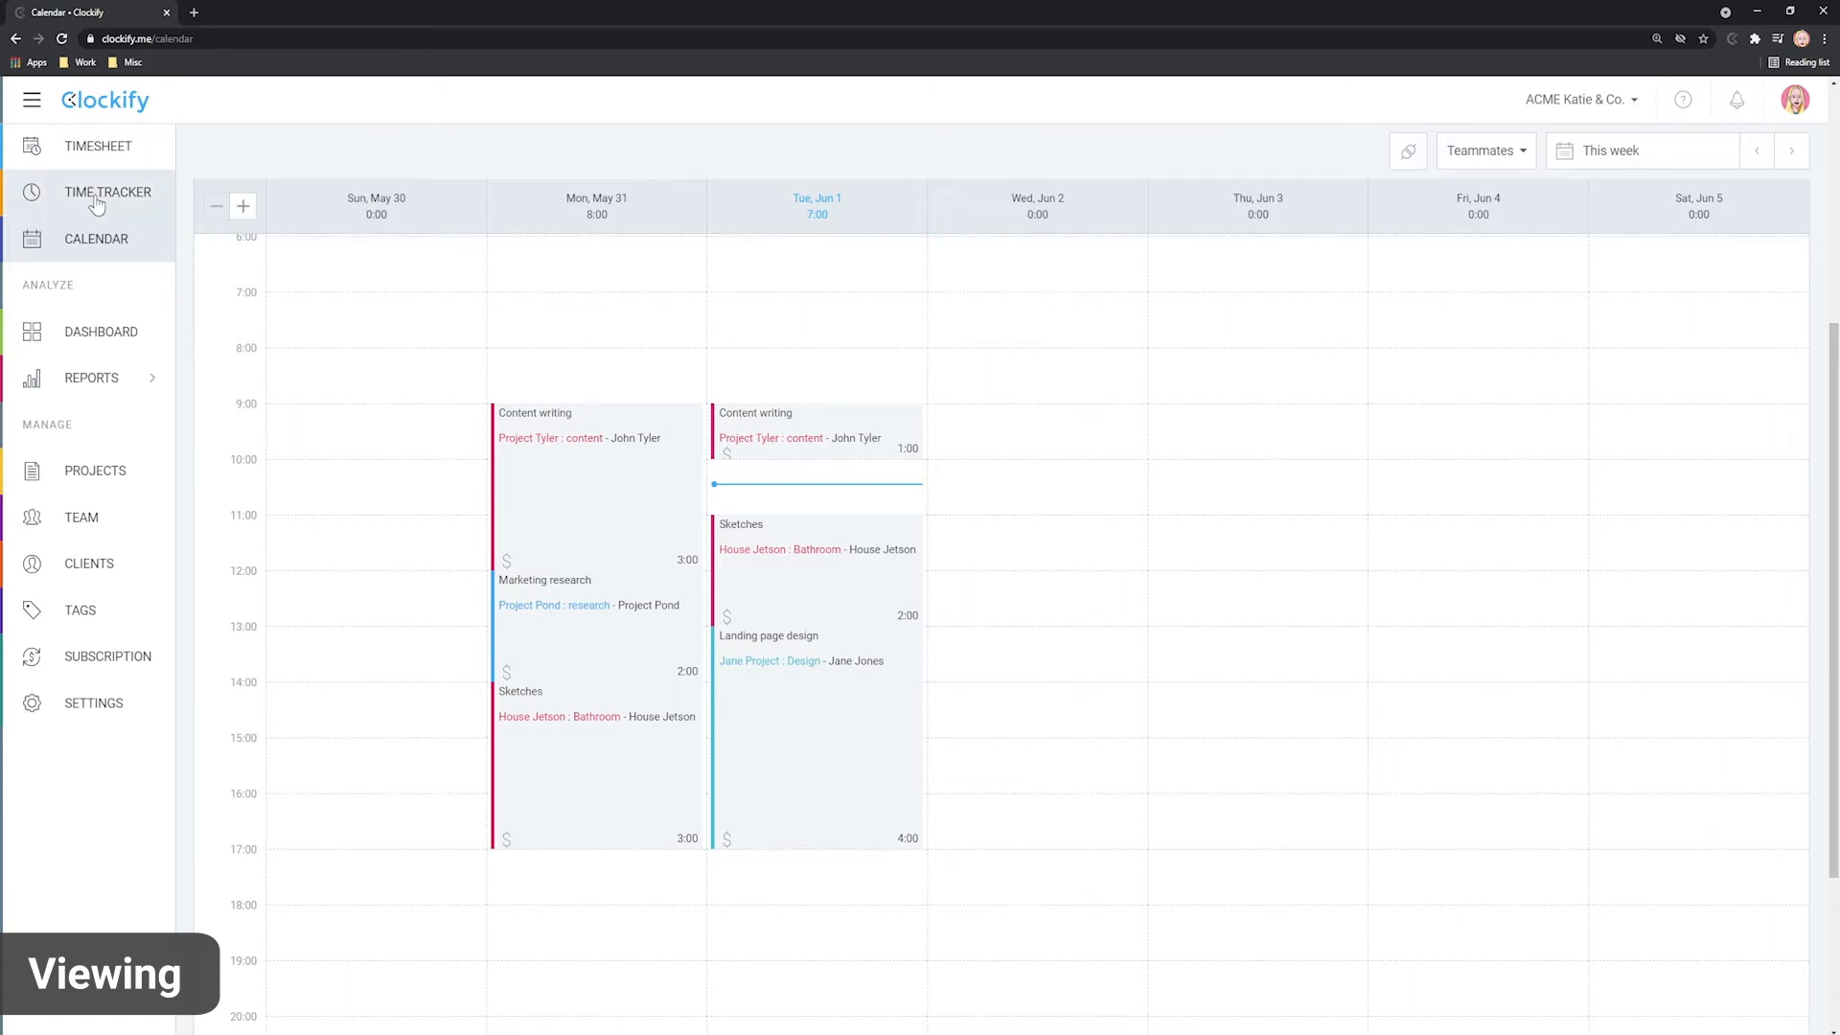
click(107, 192)
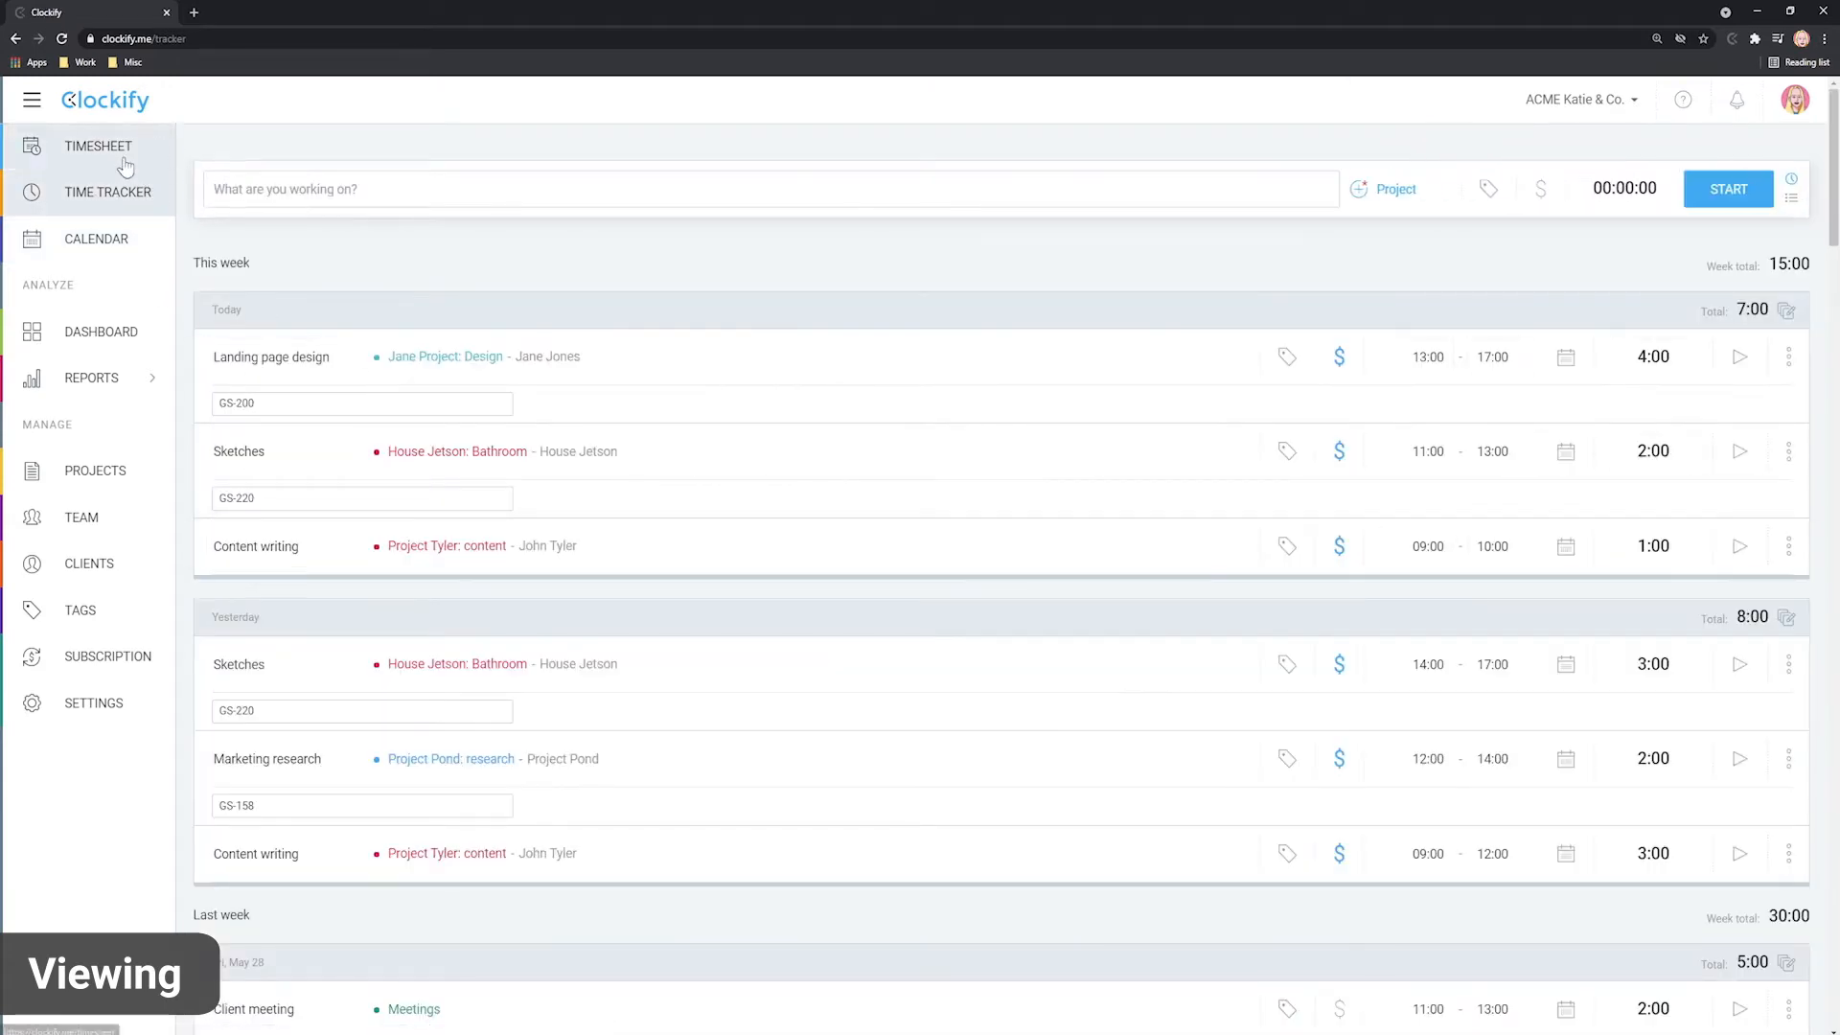
click(96, 237)
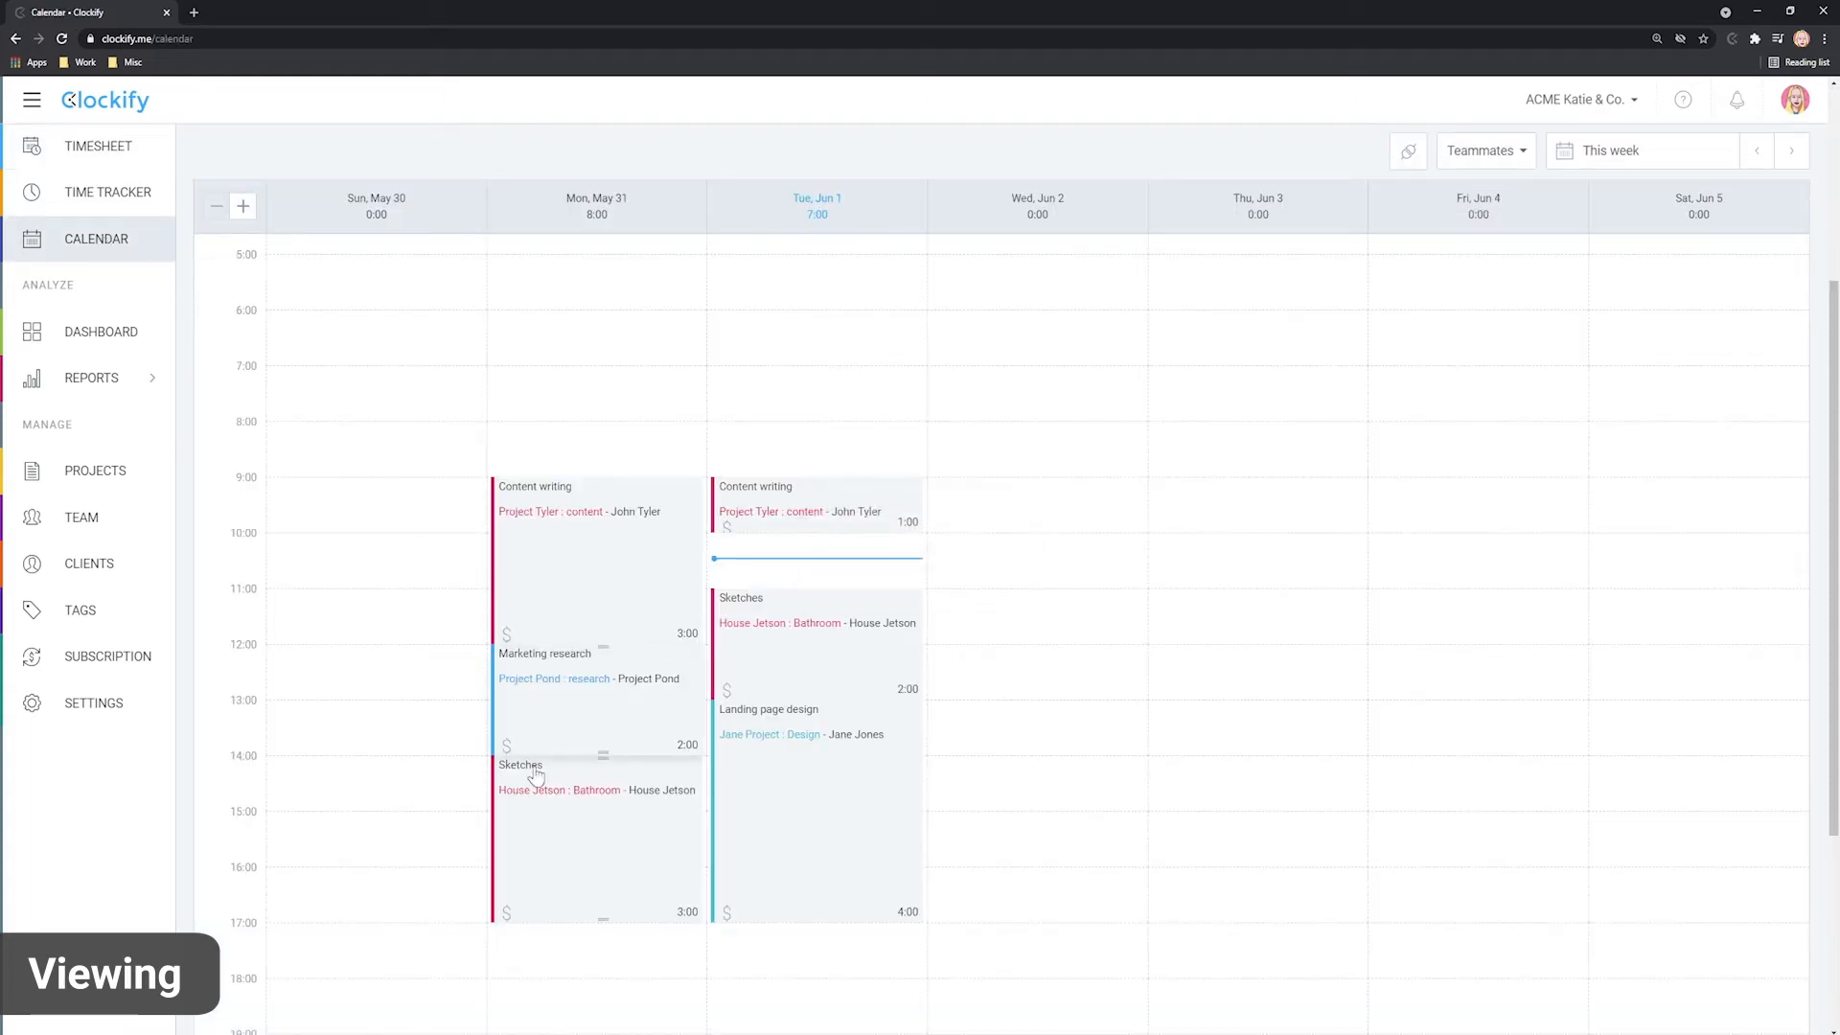
mouse_move(954, 378)
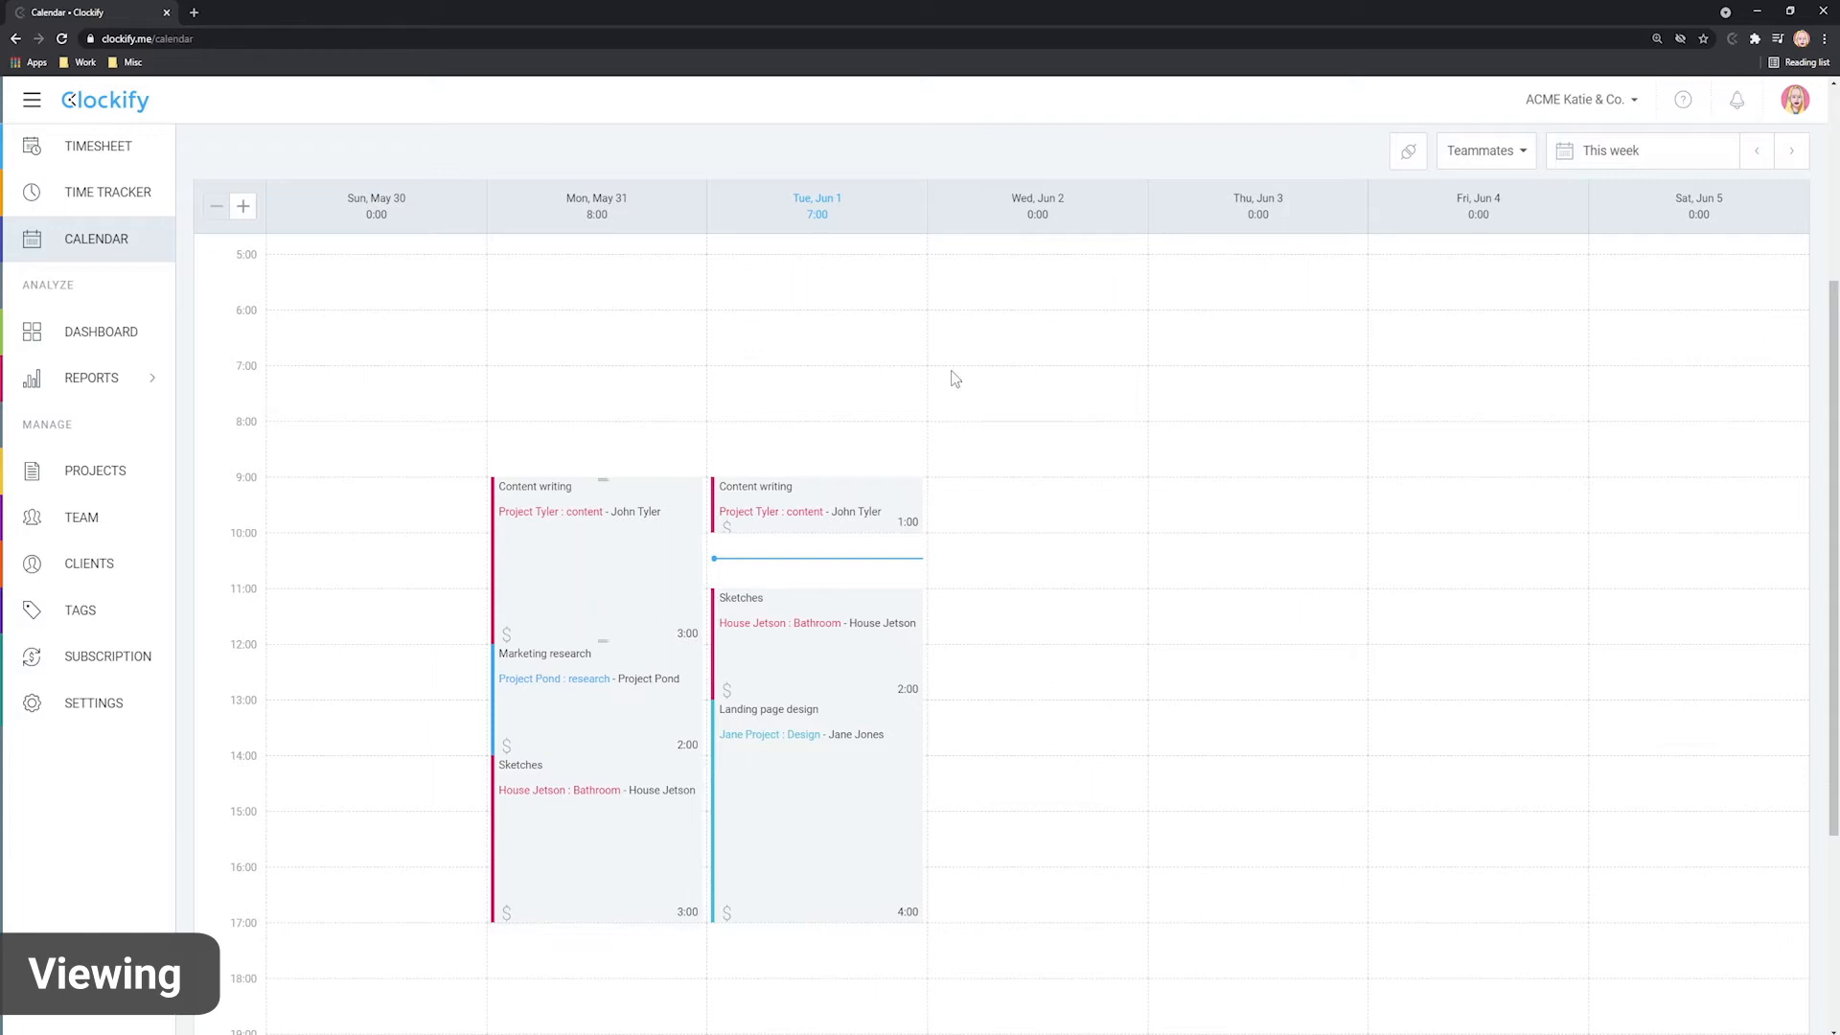
- Browse the previous week, switch the calendar to quarter-hour steps, and return to the current week
click(1758, 149)
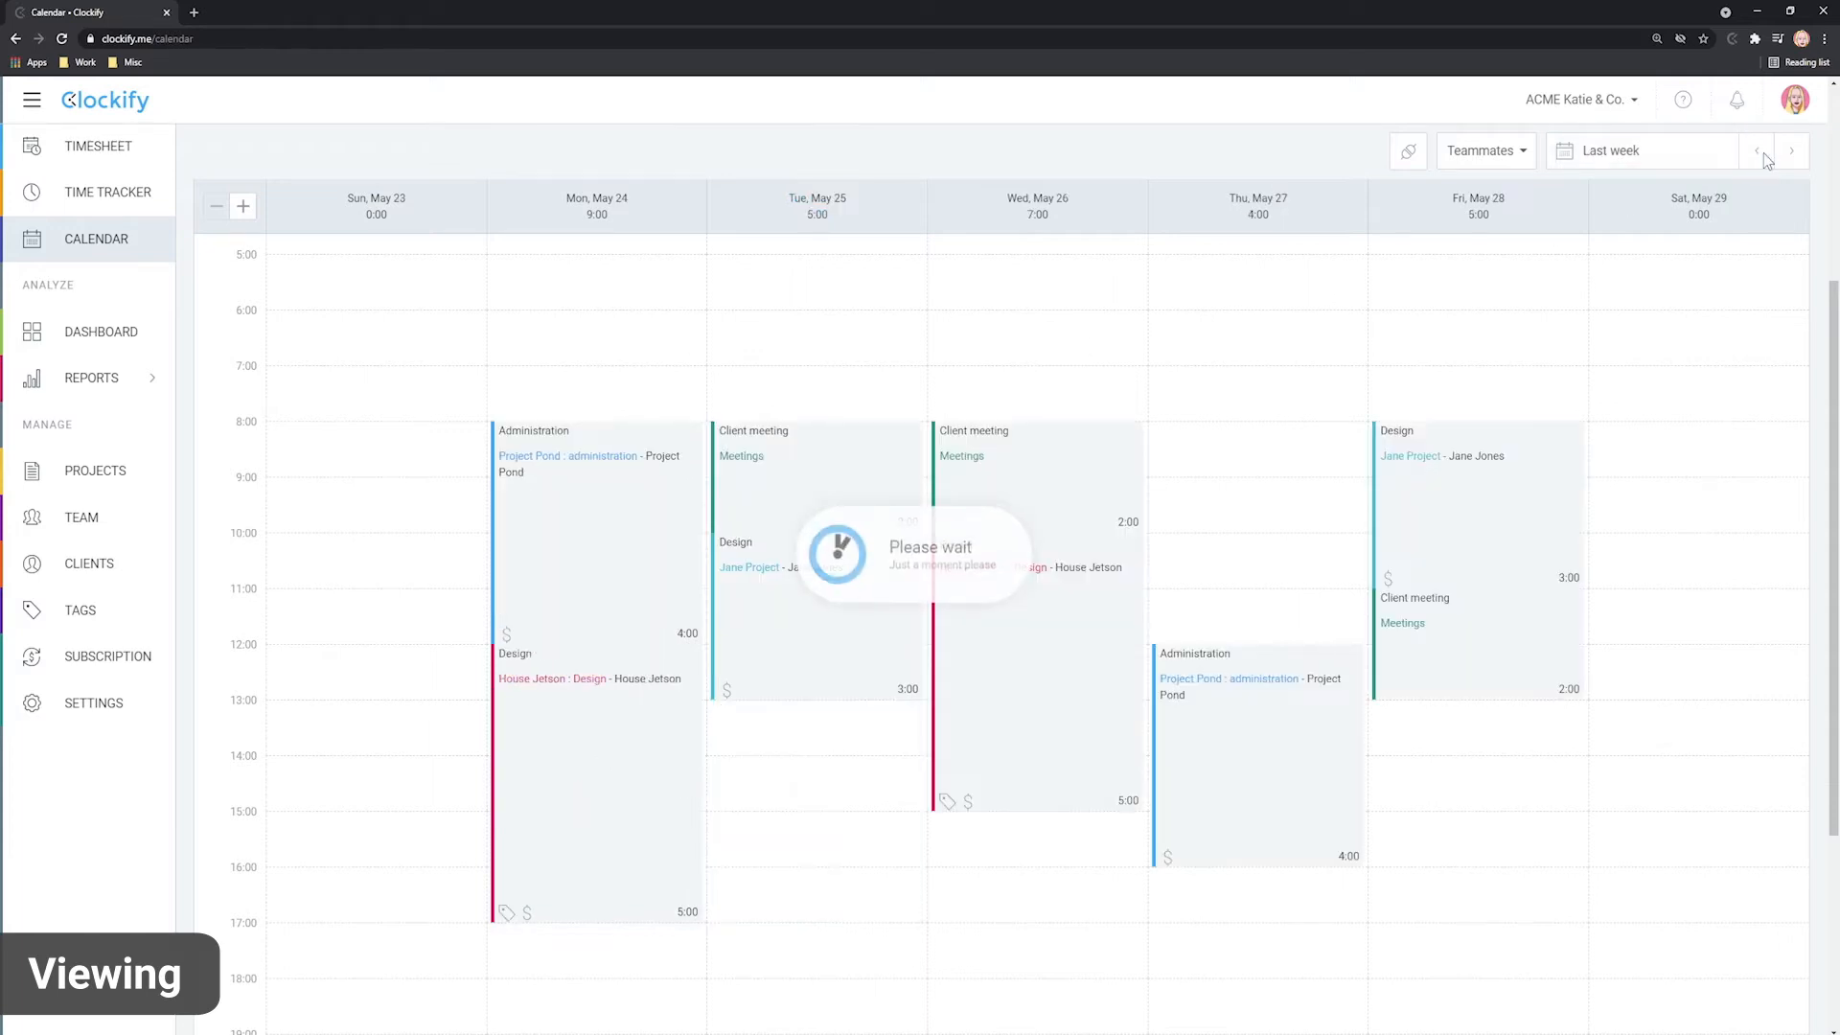
click(243, 207)
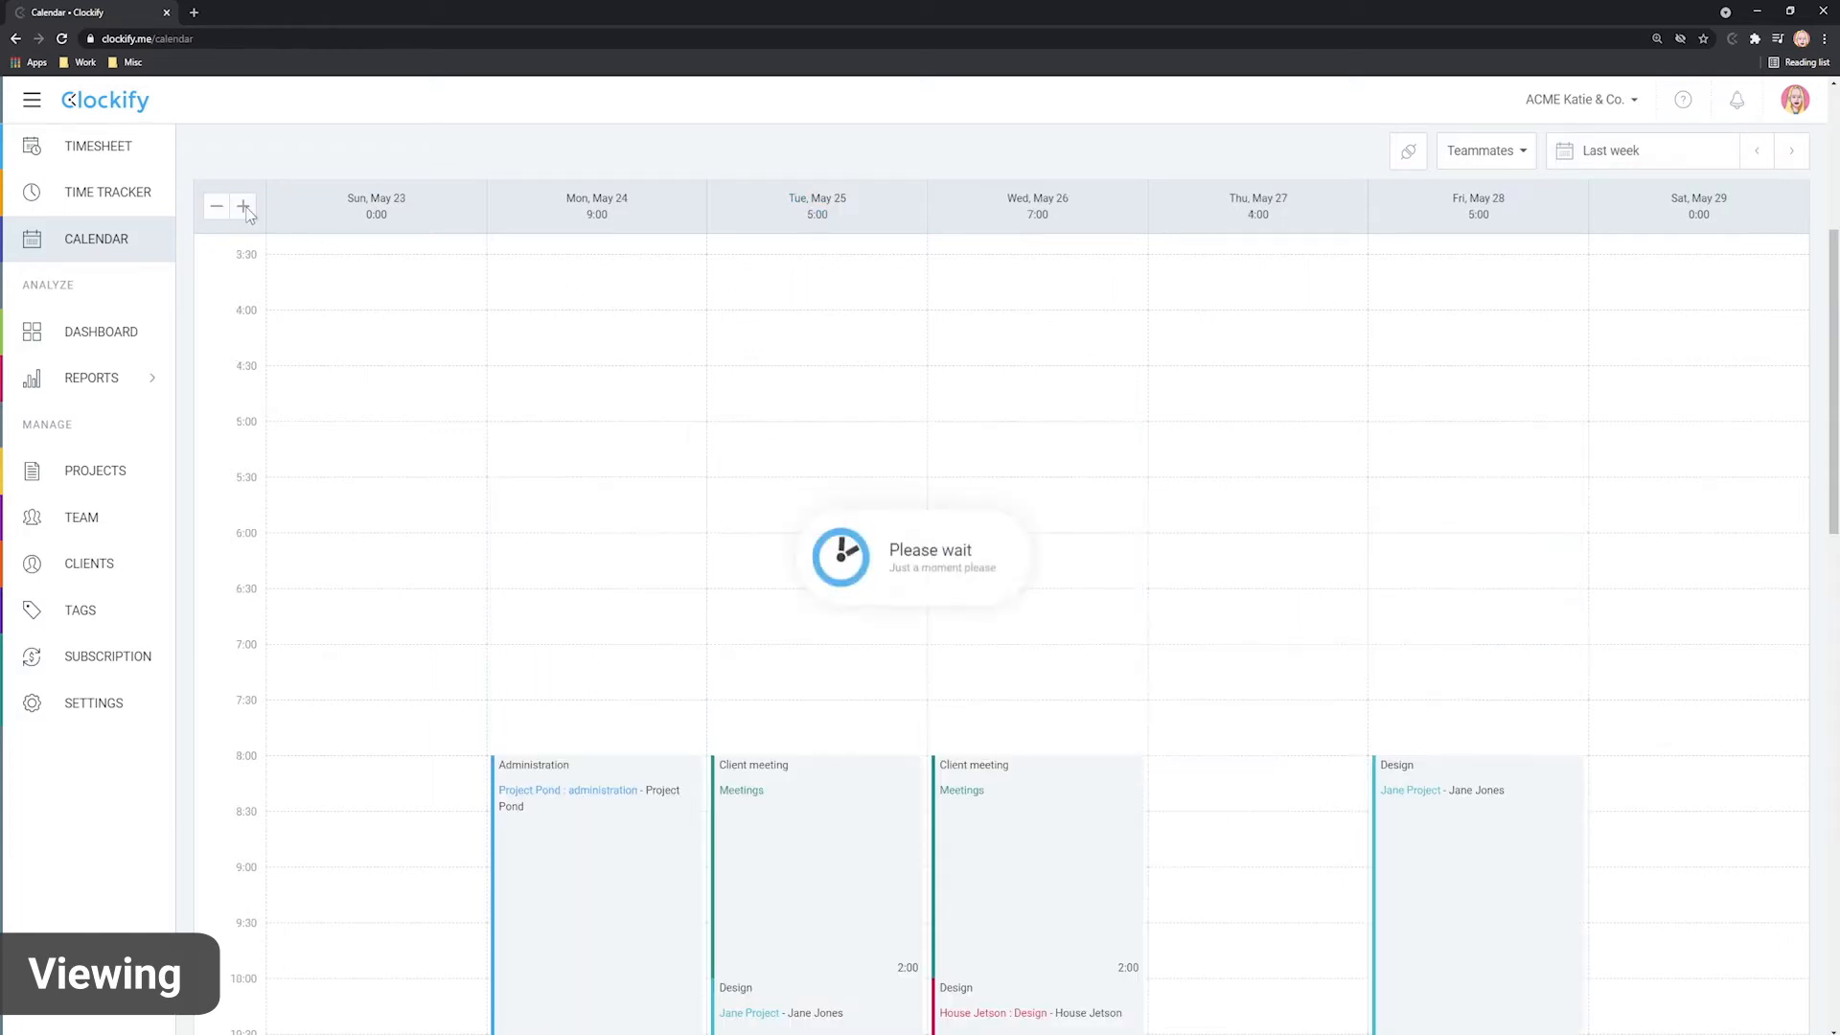
click(243, 207)
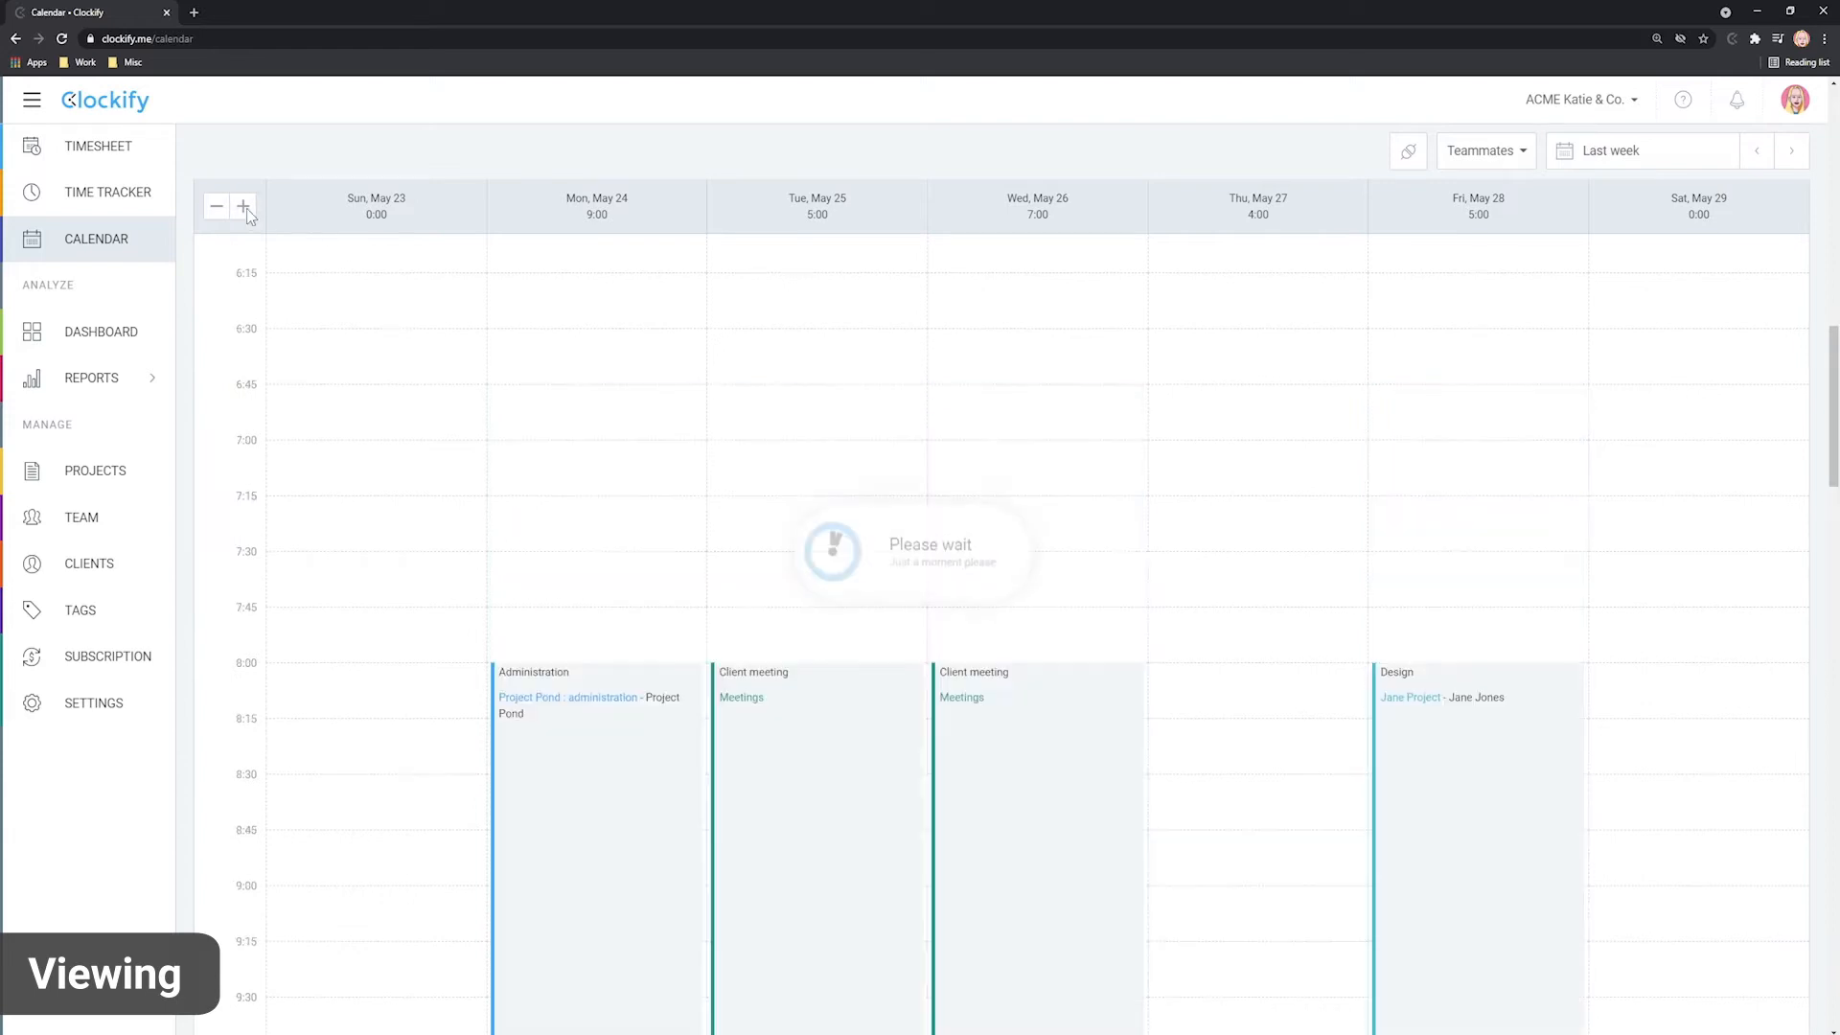
click(1792, 150)
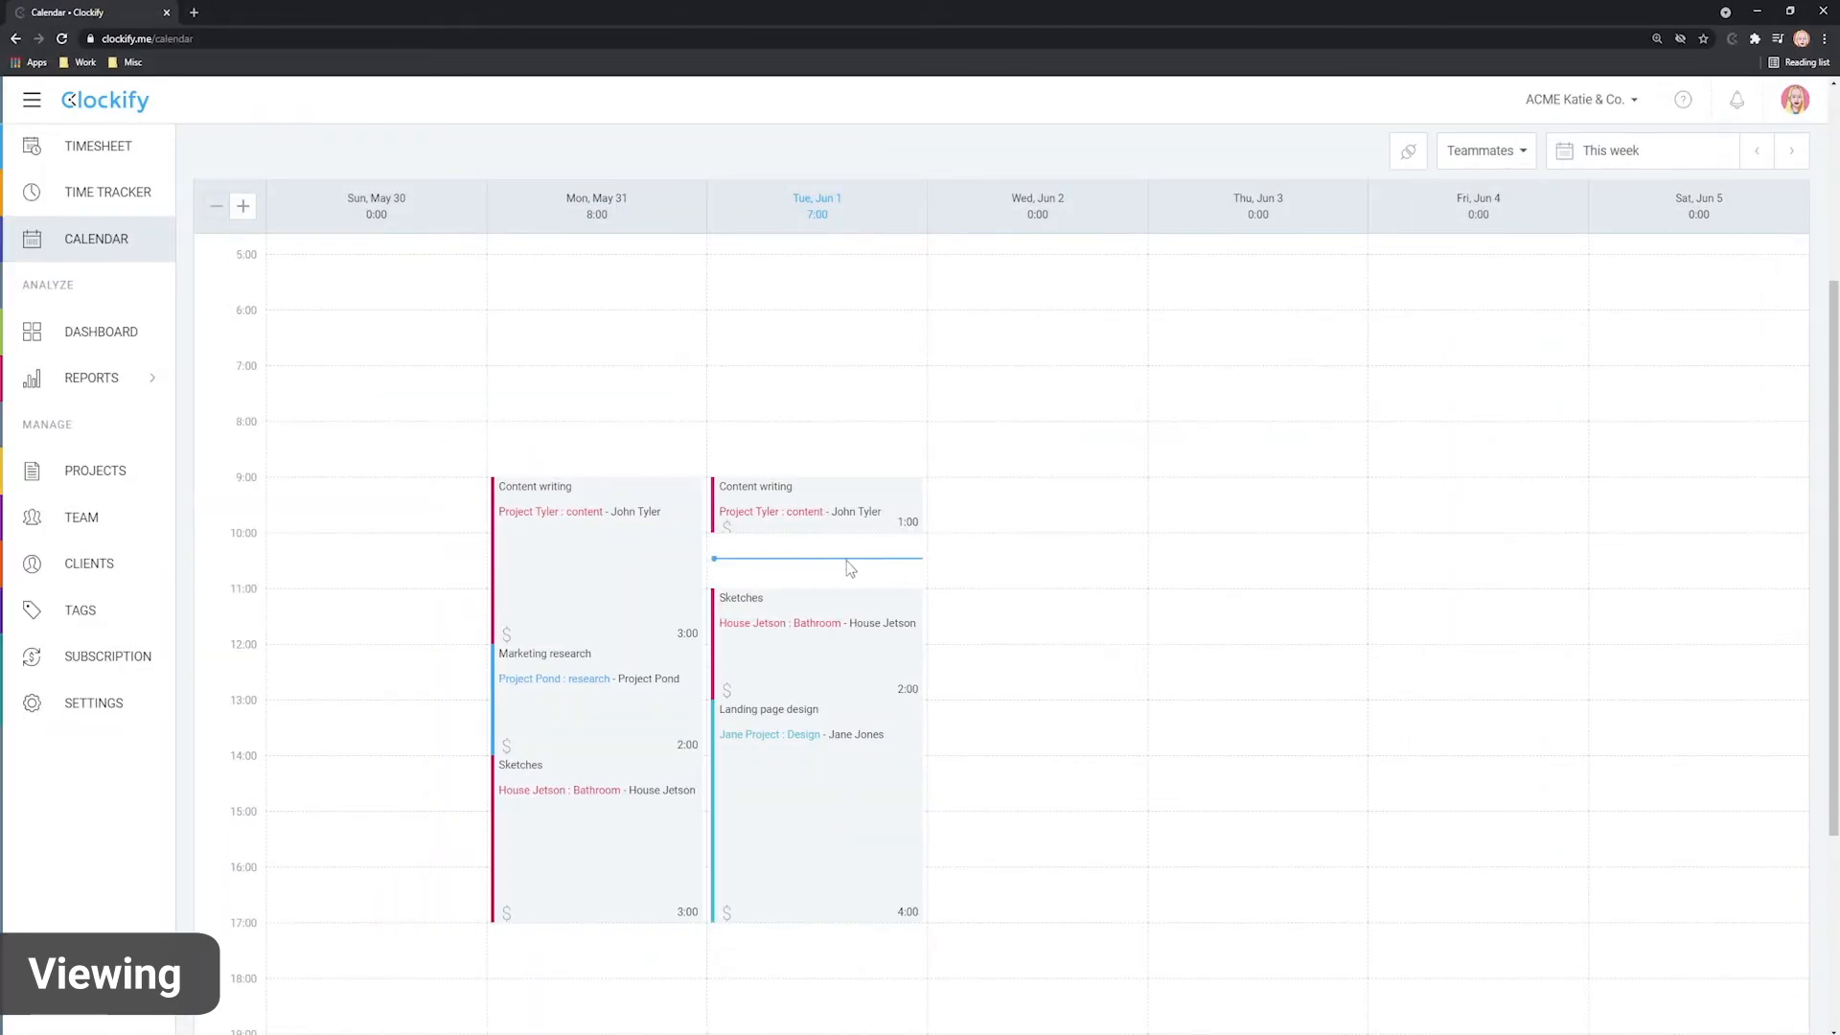
mouse_move(592, 226)
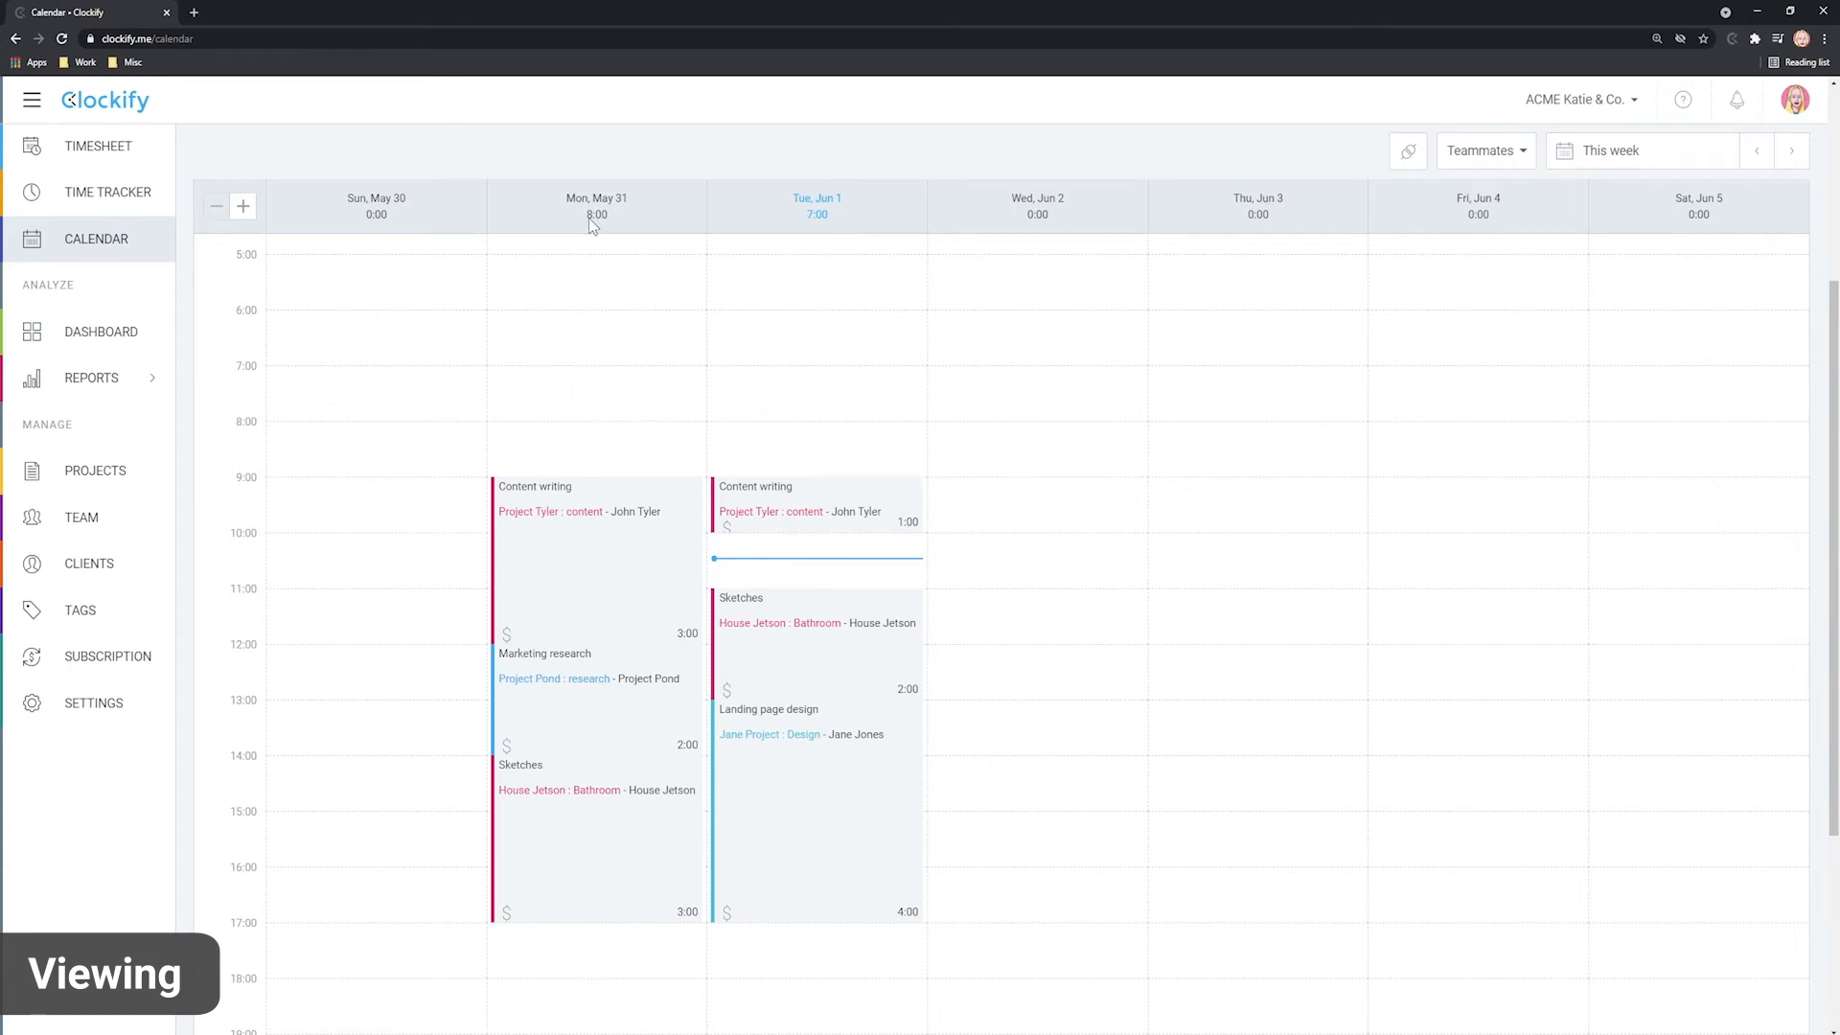
mouse_move(1006, 228)
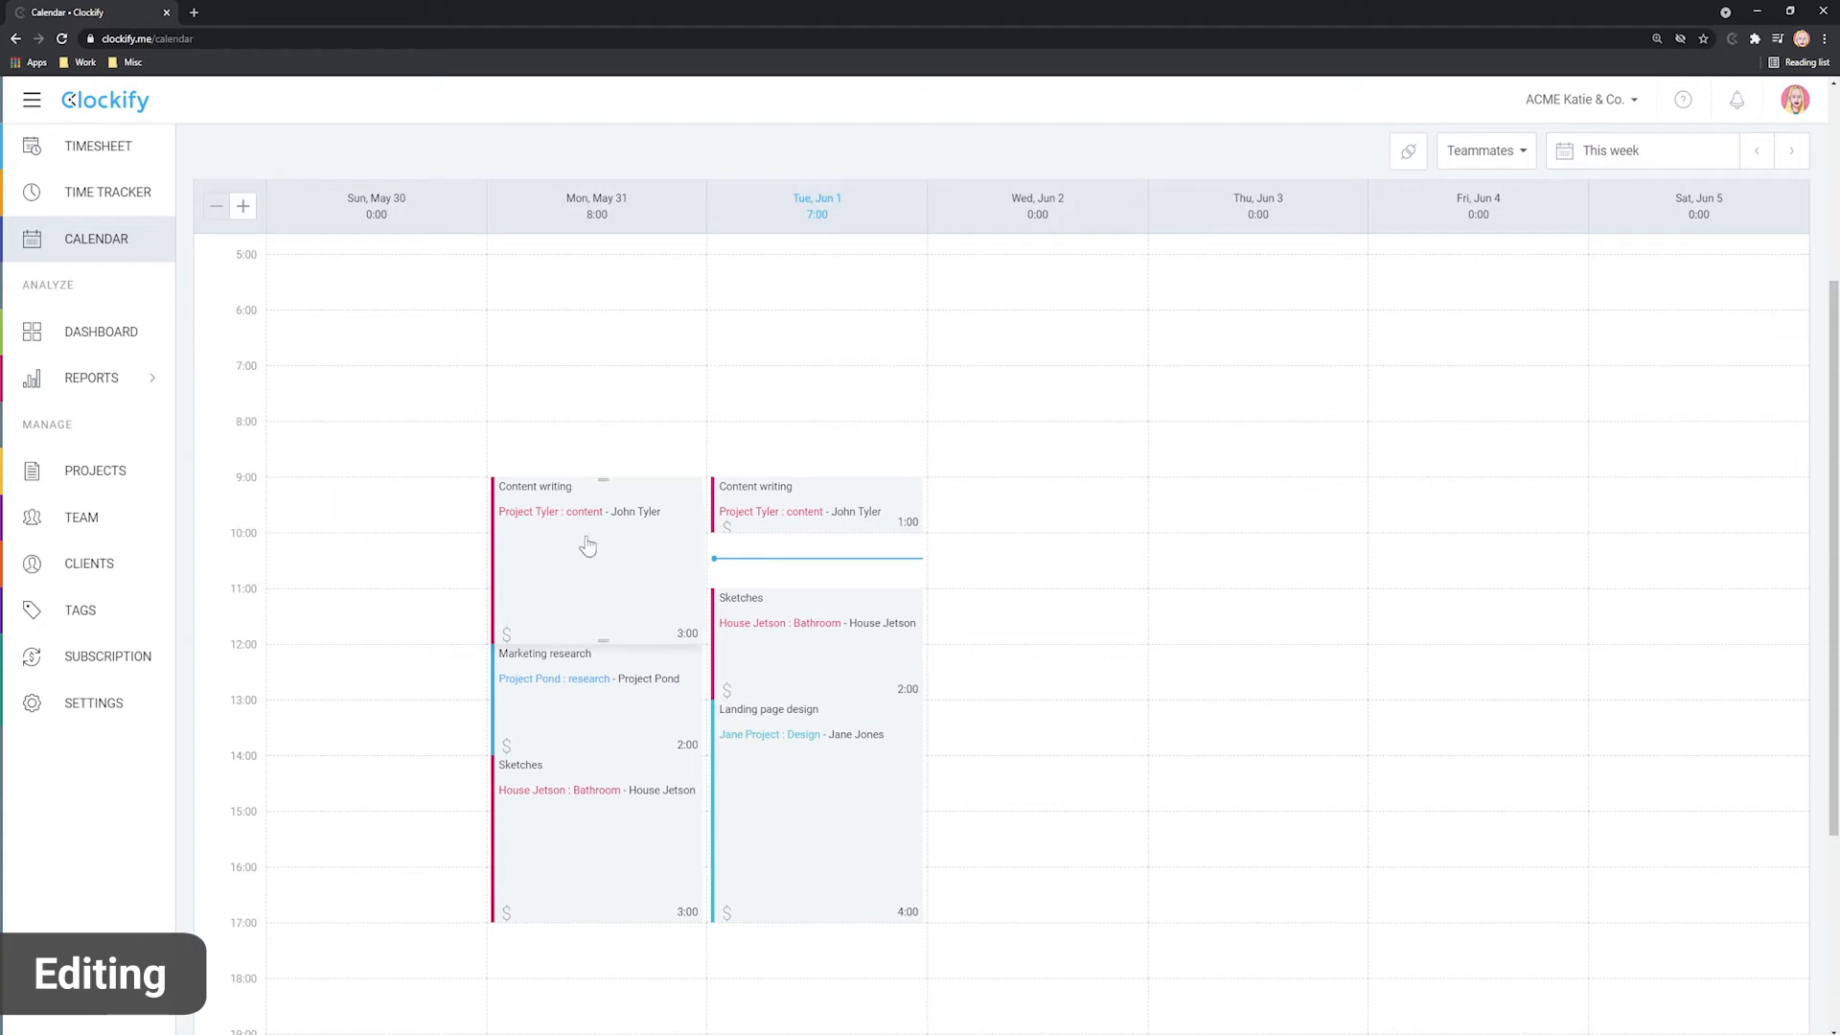
mouse_move(587, 546)
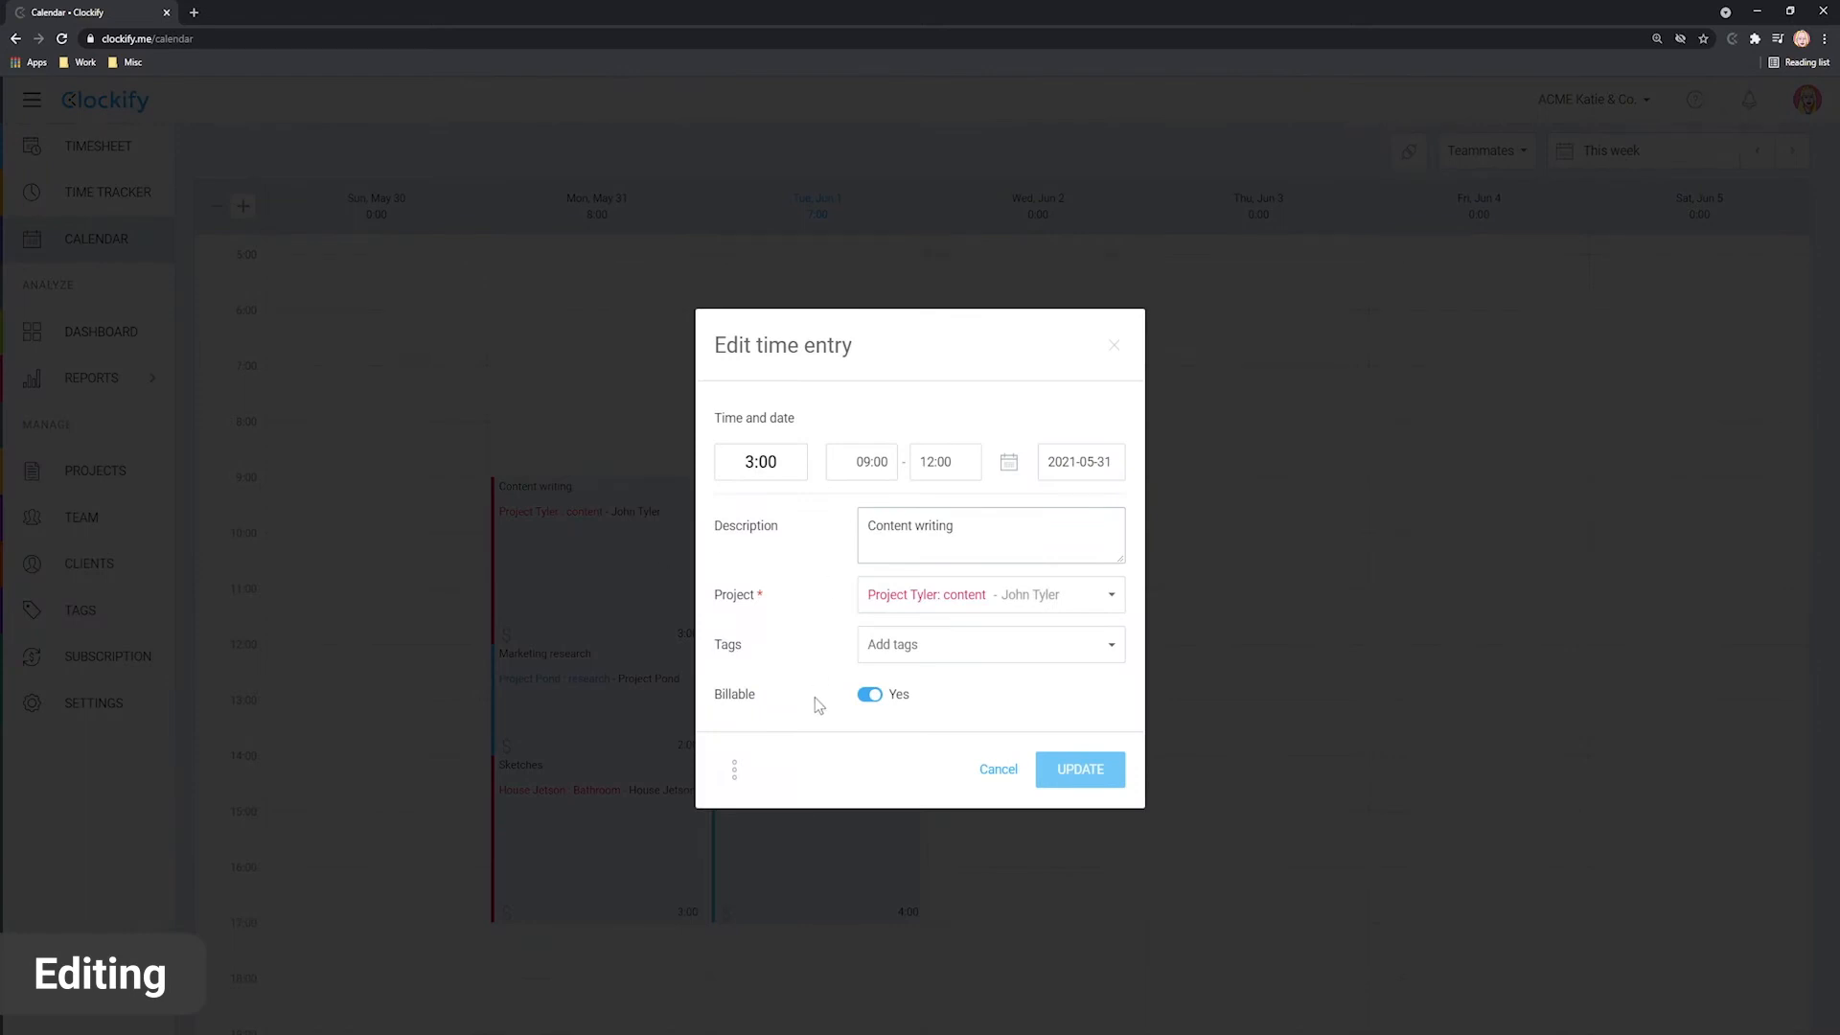
- Dismiss the Content writing edit form and discard the new Wednesday entry draft
click(1077, 769)
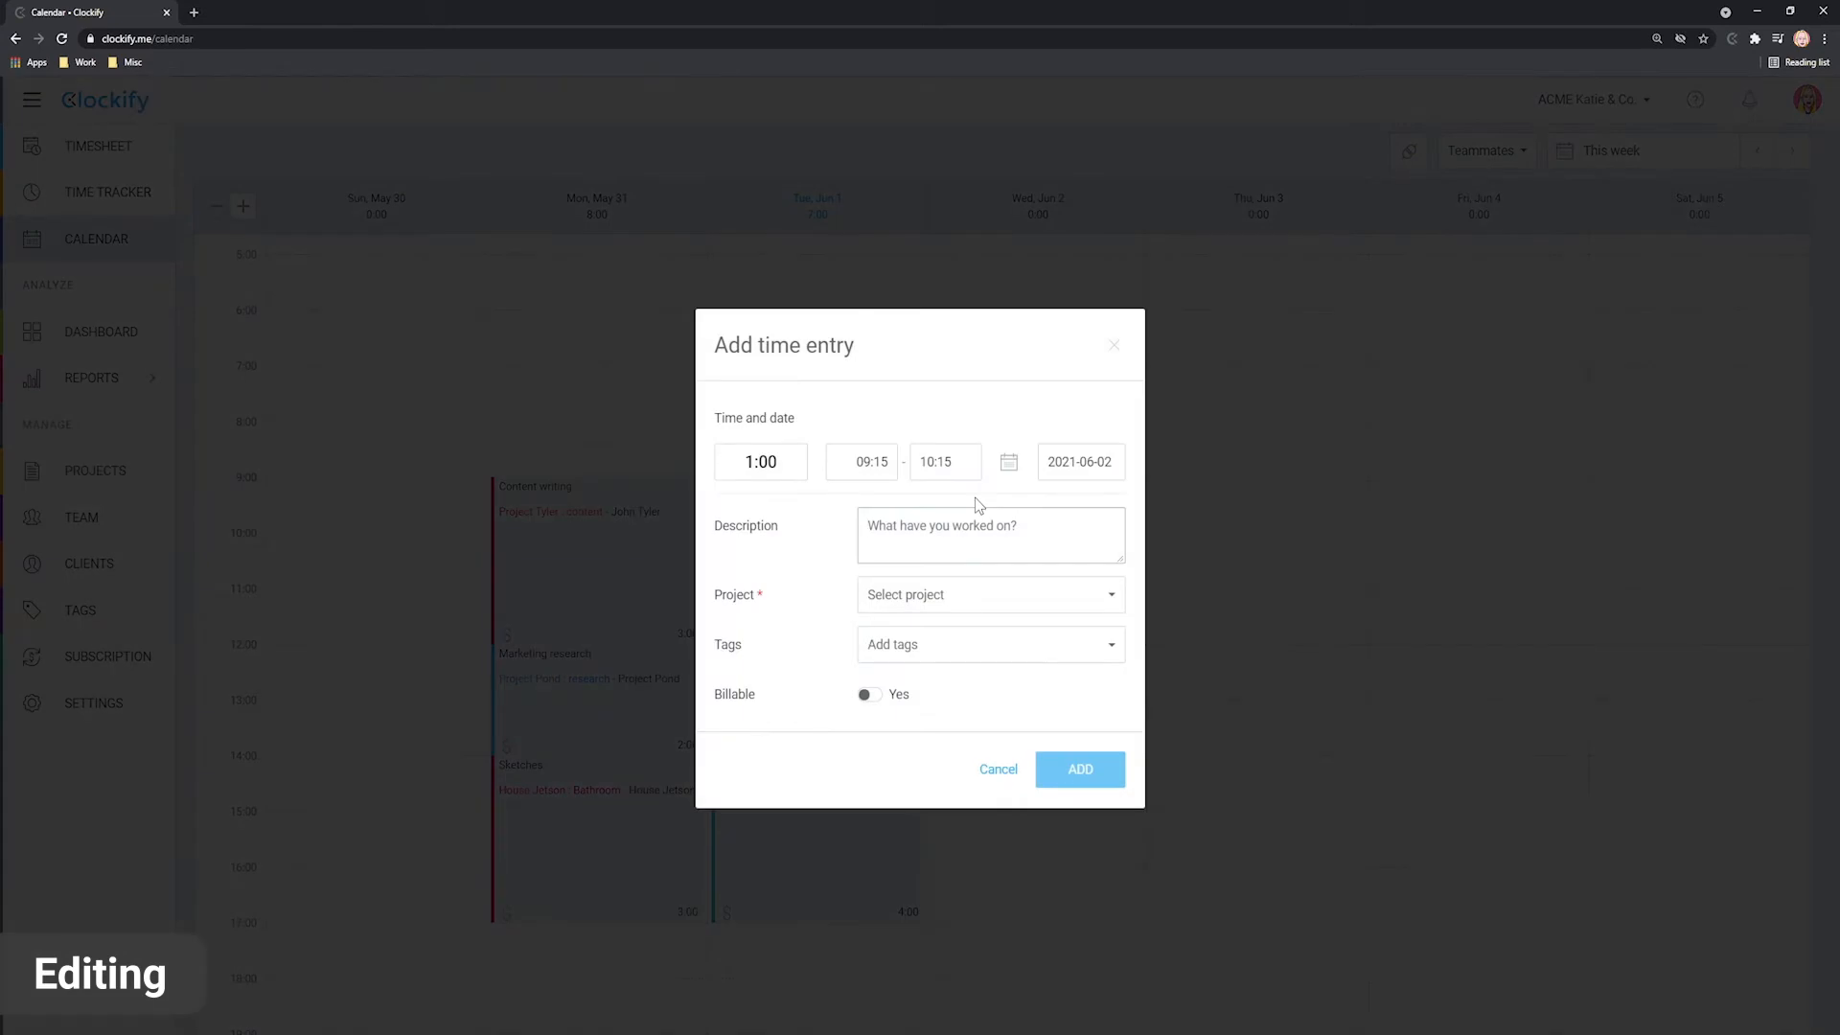
mouse_move(956, 609)
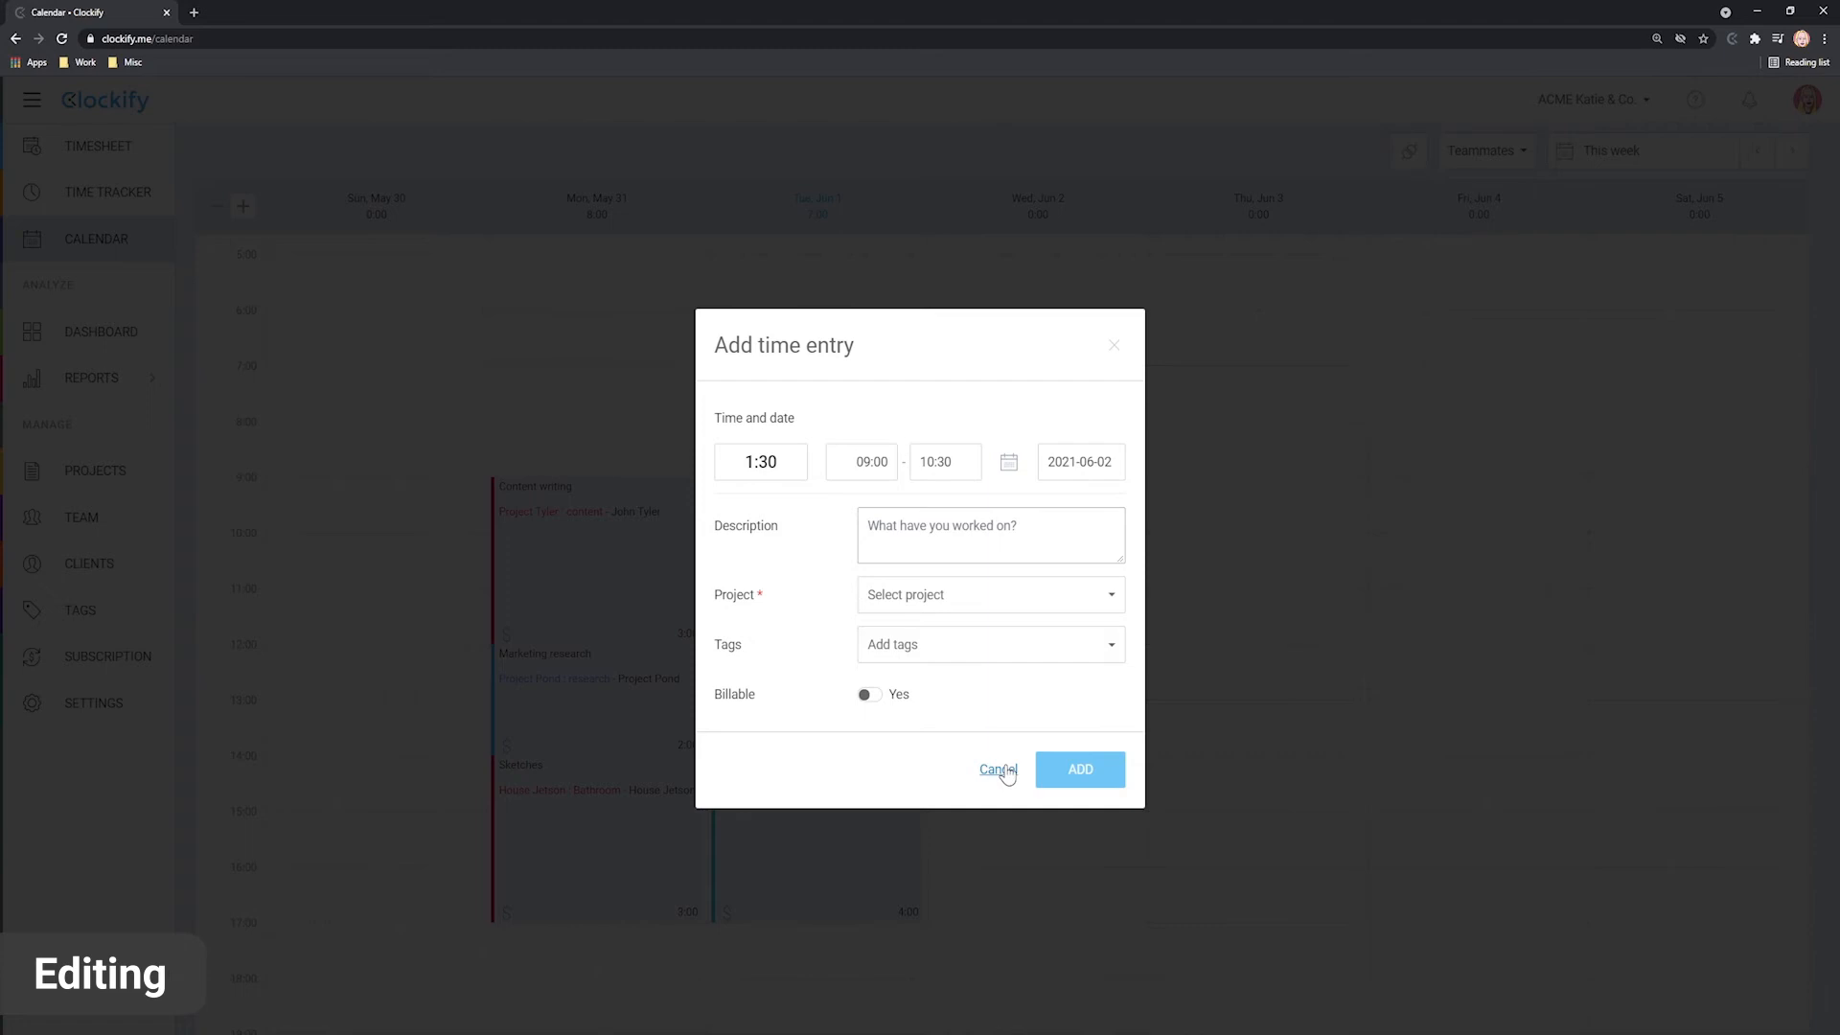
click(996, 769)
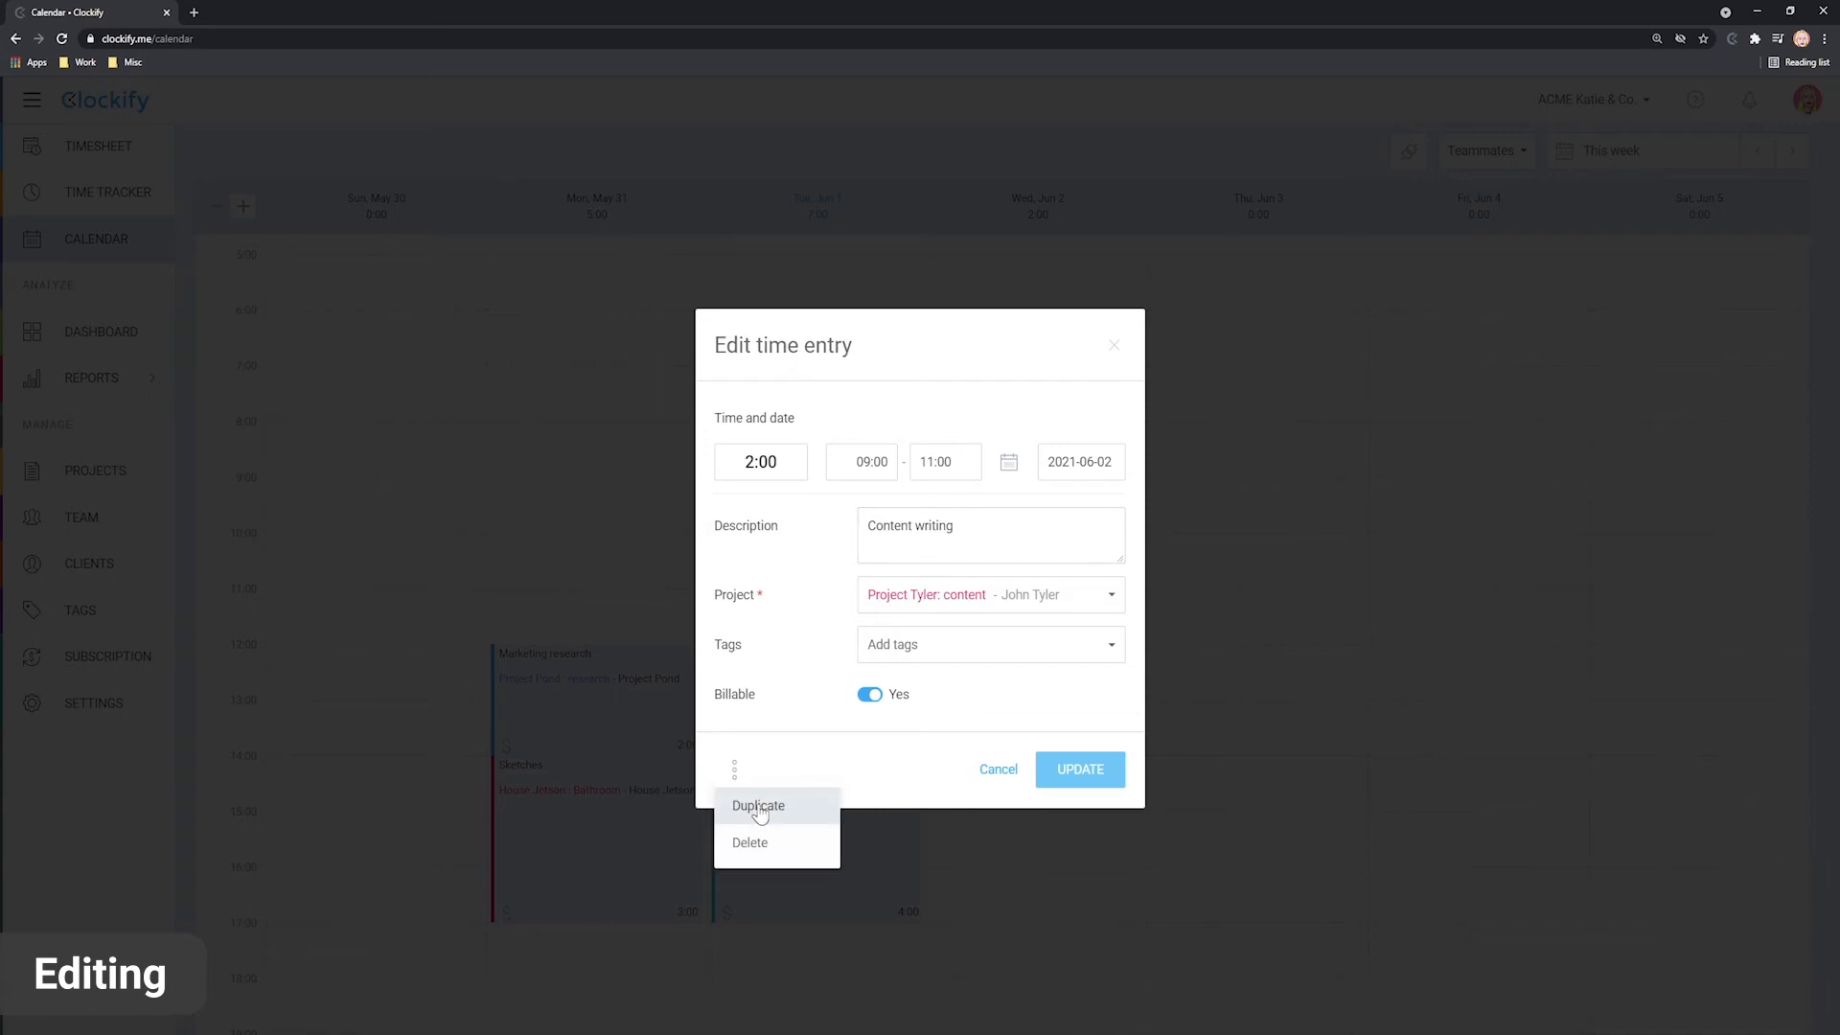
- Duplicate the Content writing time entry from its three-dot menu
click(759, 807)
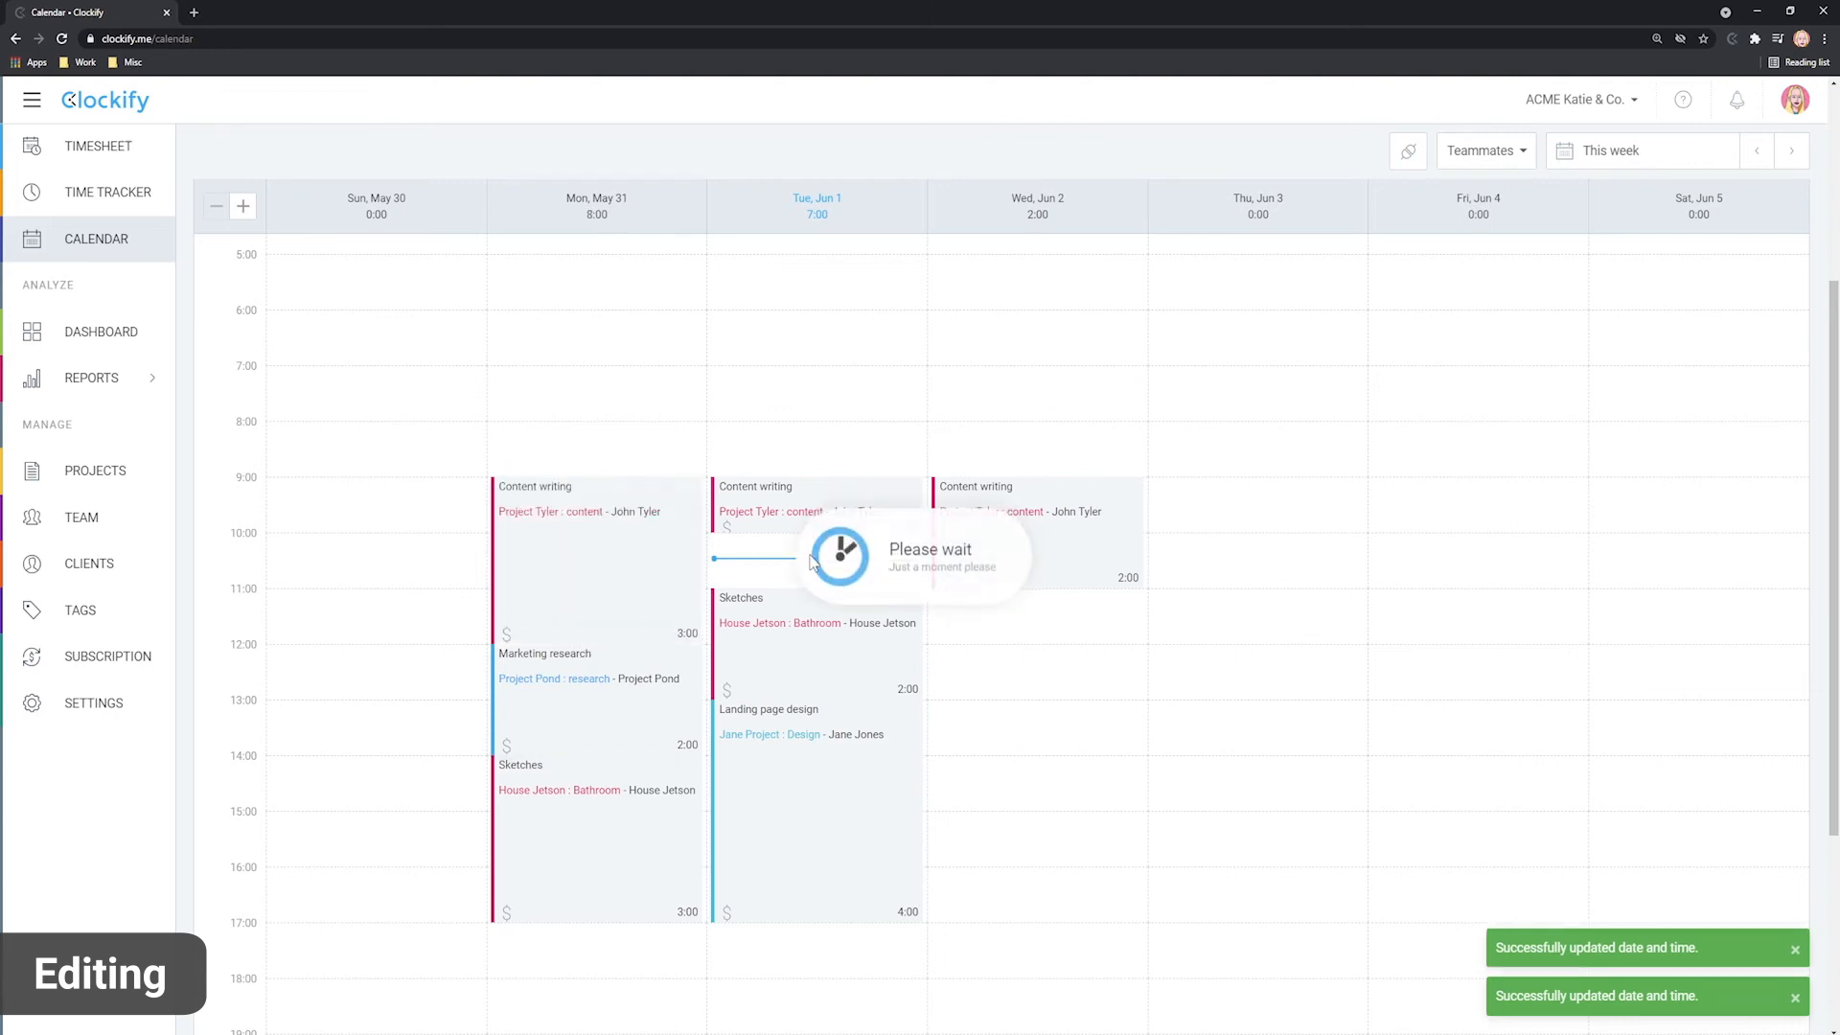
- Switch to a teammate's calendar and update their Jane Project: Design entry as non-billable
click(1483, 150)
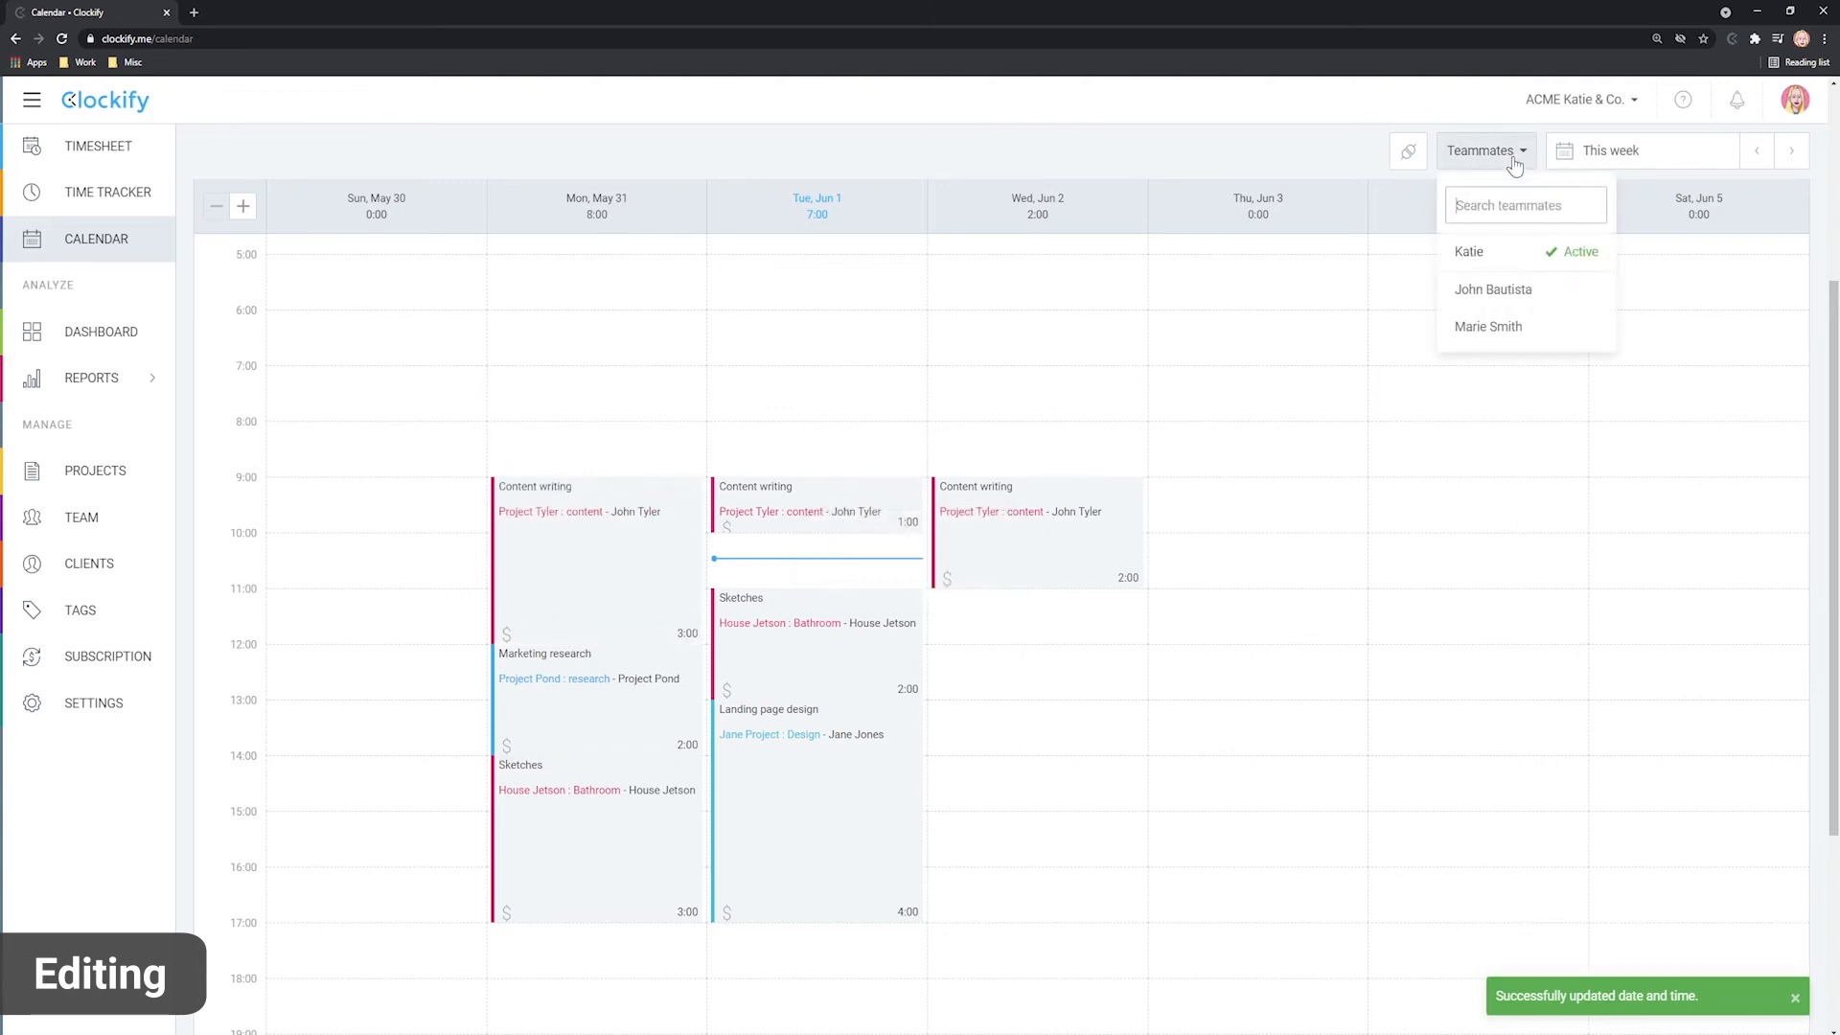
click(1493, 290)
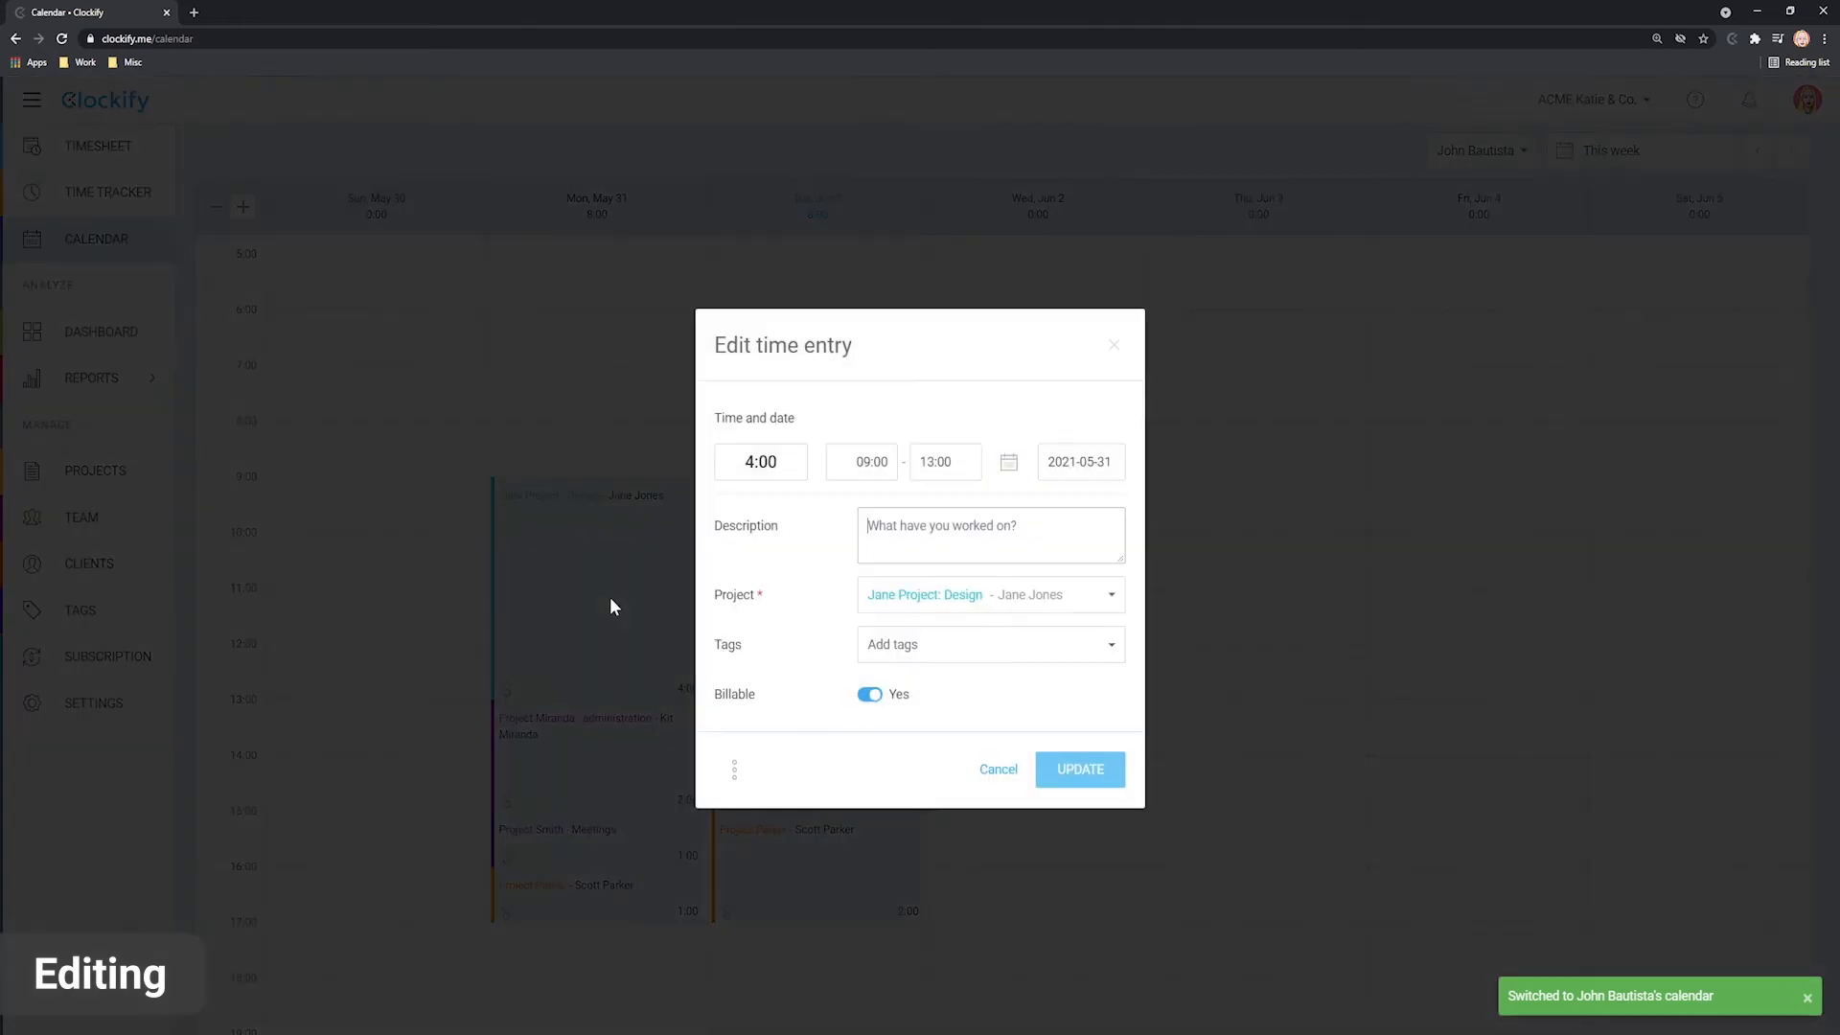
click(868, 694)
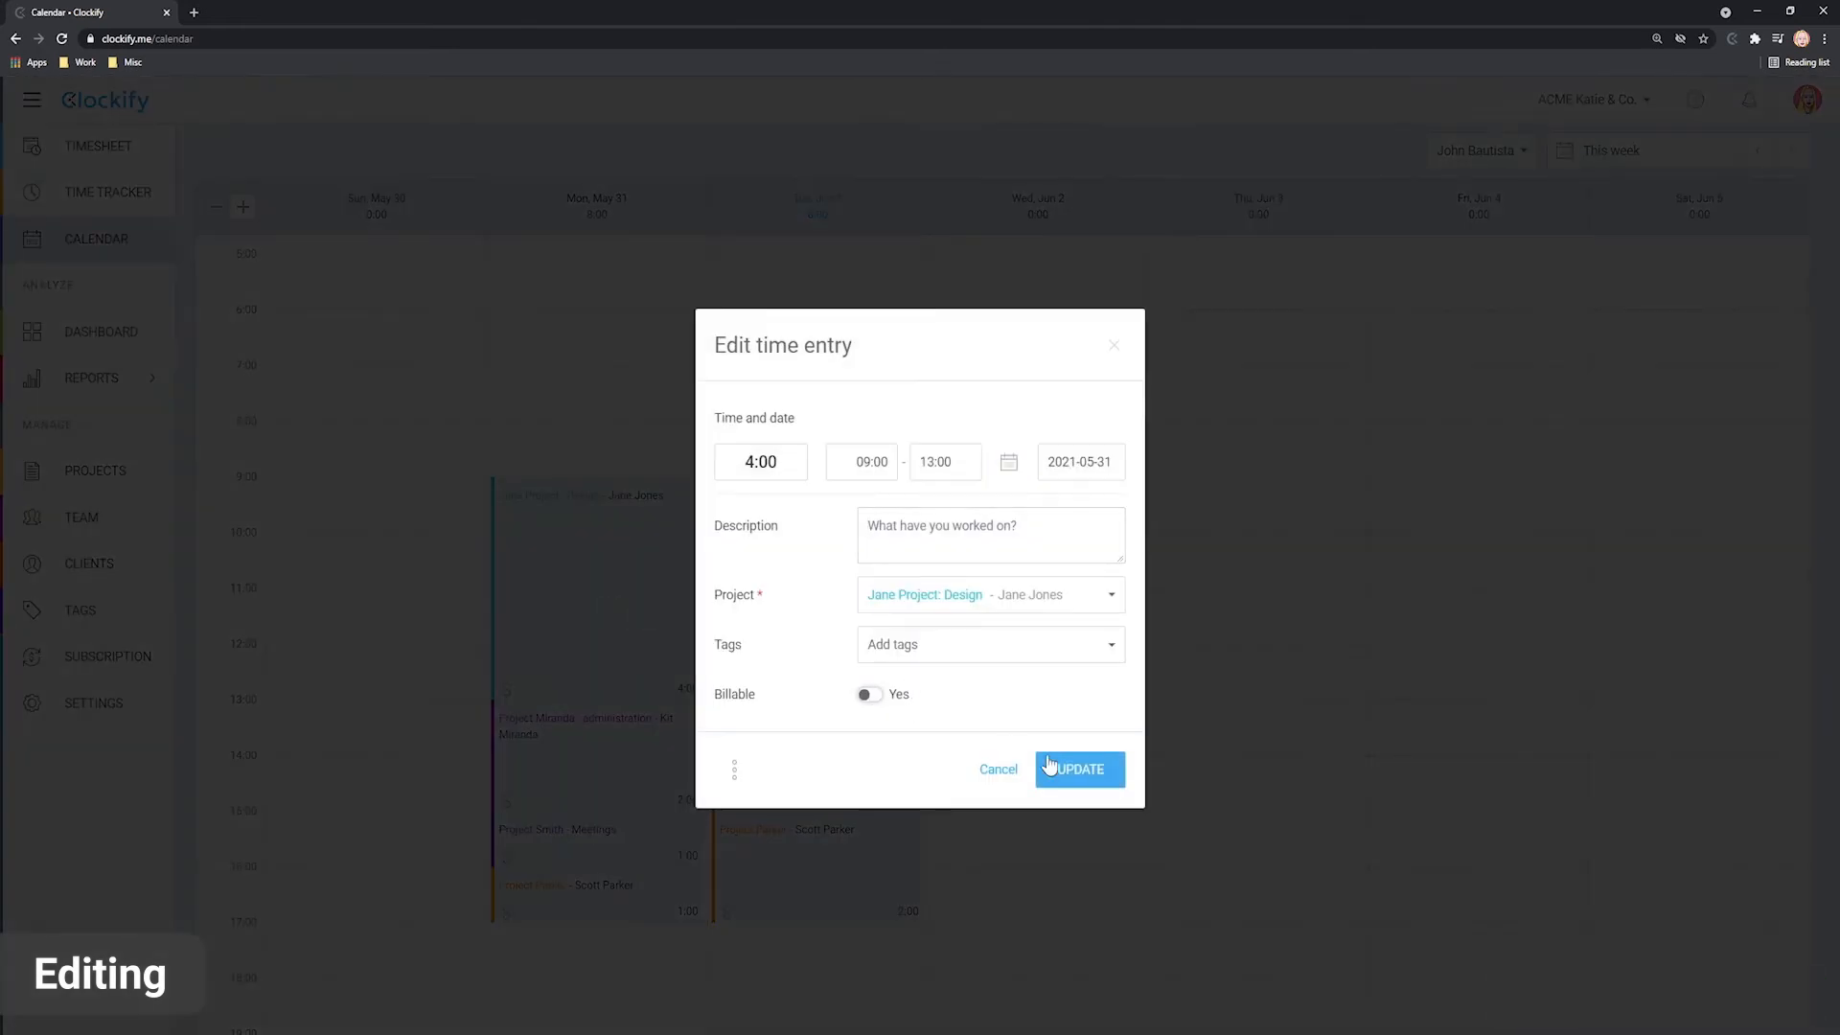
click(1076, 769)
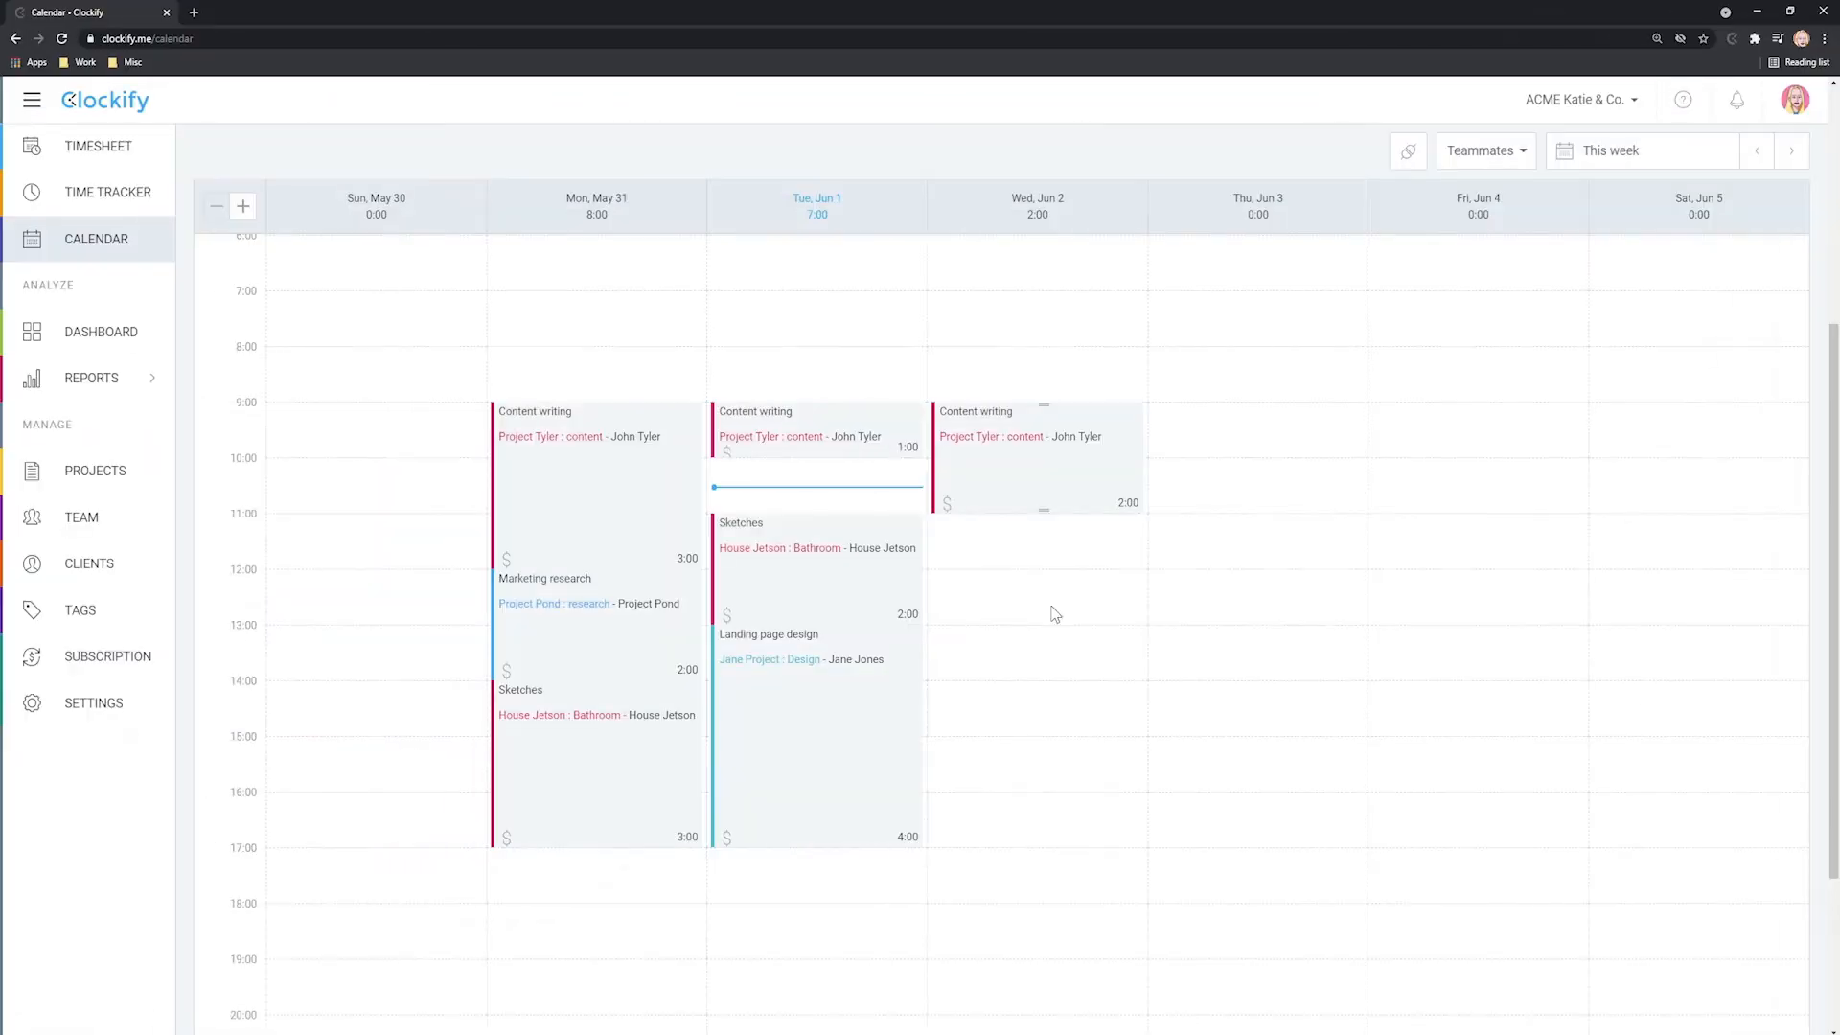
mouse_move(1407, 150)
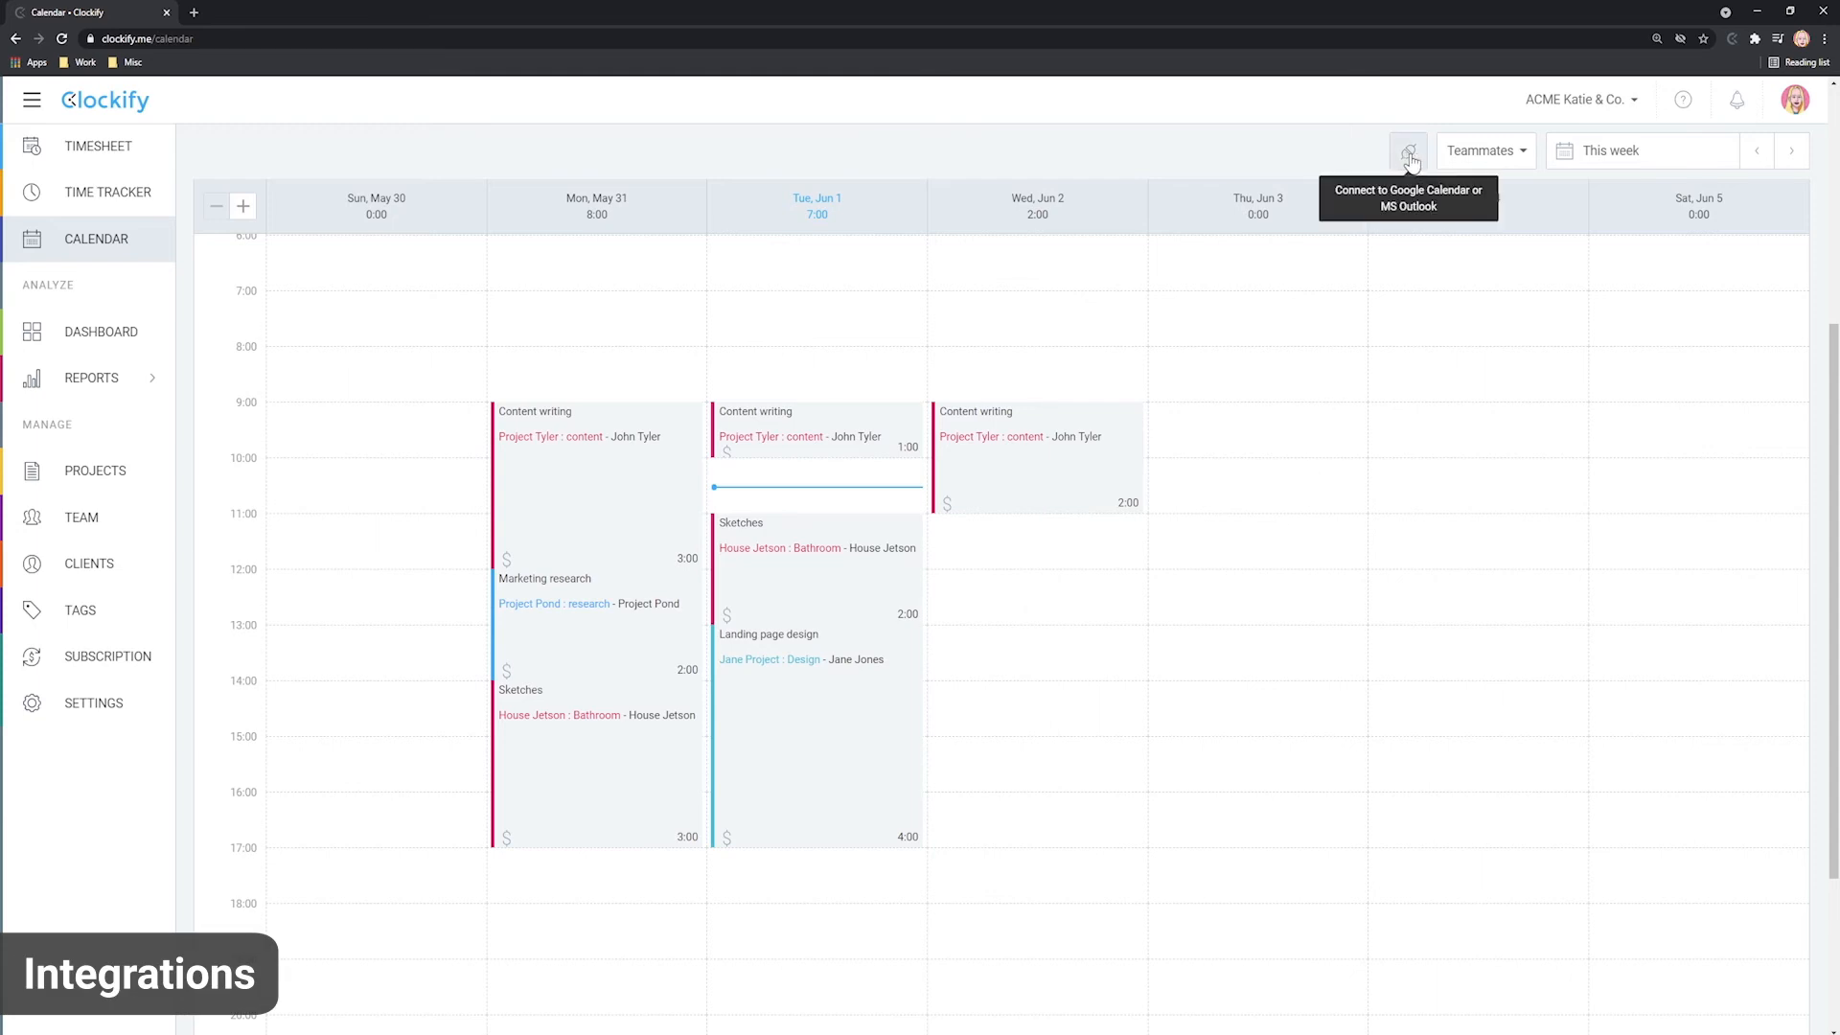
- Connect Google Calendar via the integrations options, authorizing the Google account
click(1407, 149)
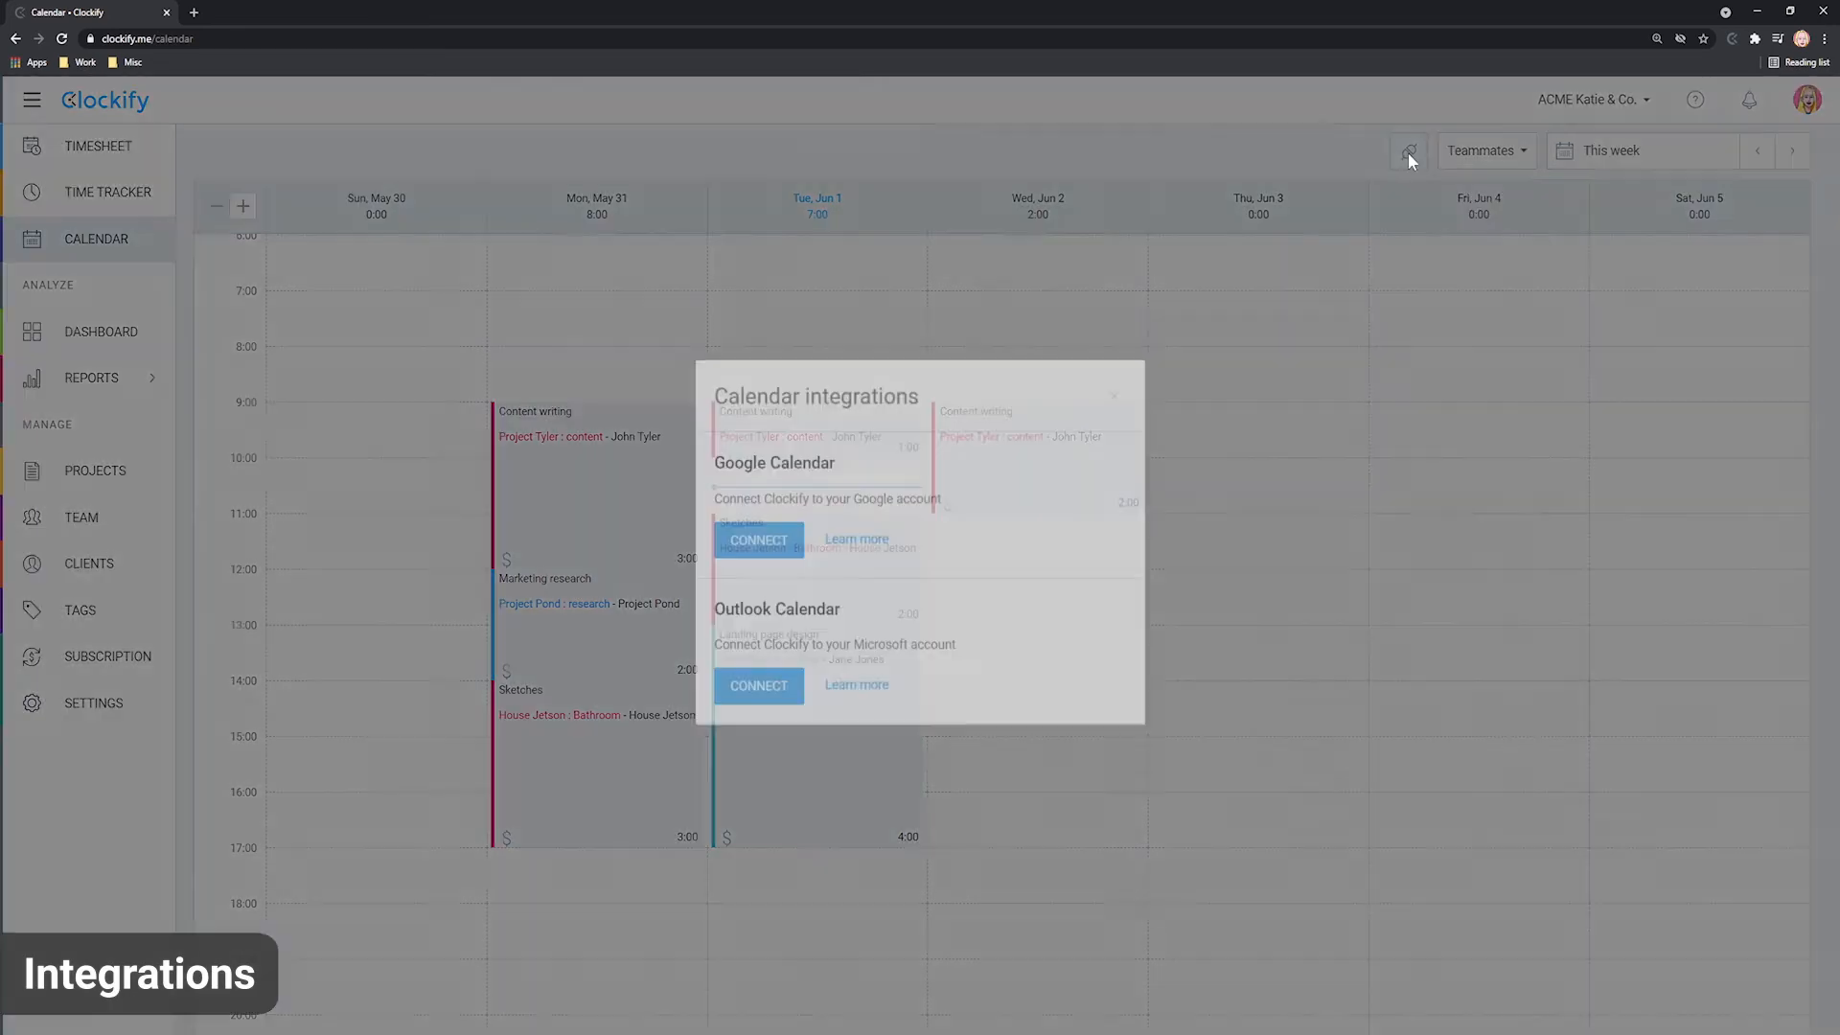
click(759, 556)
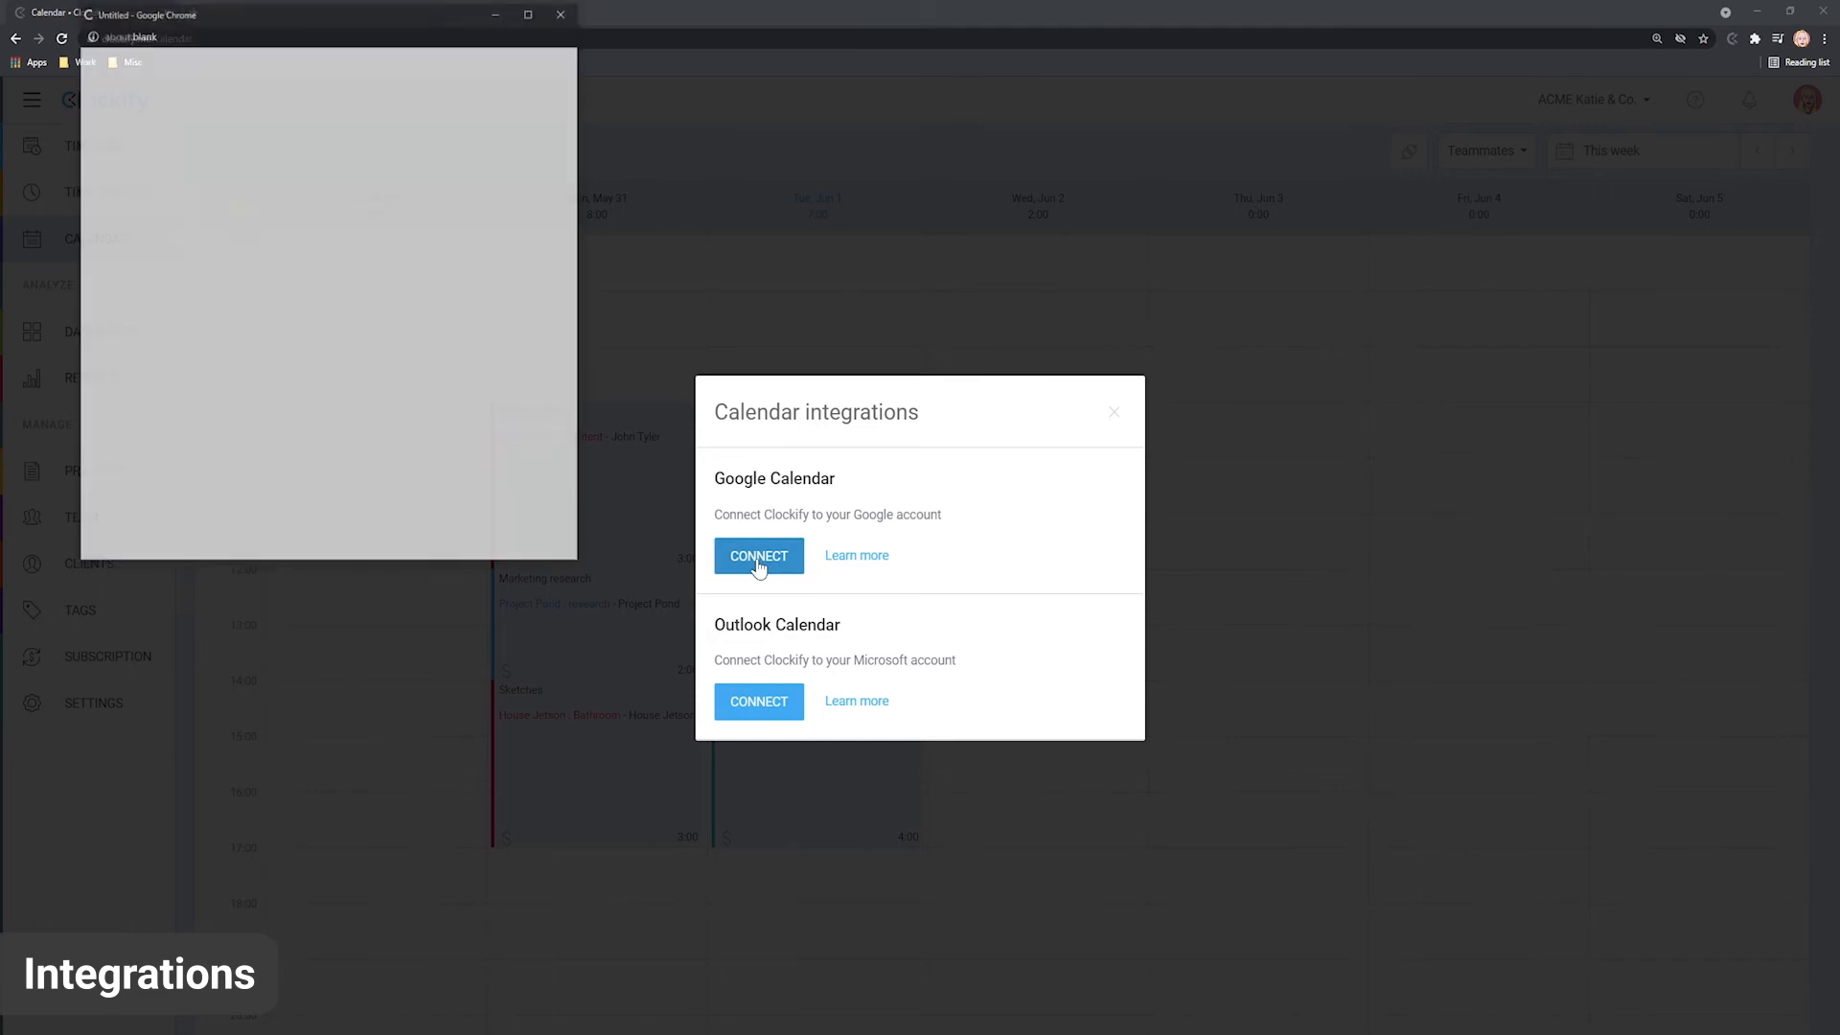
click(759, 555)
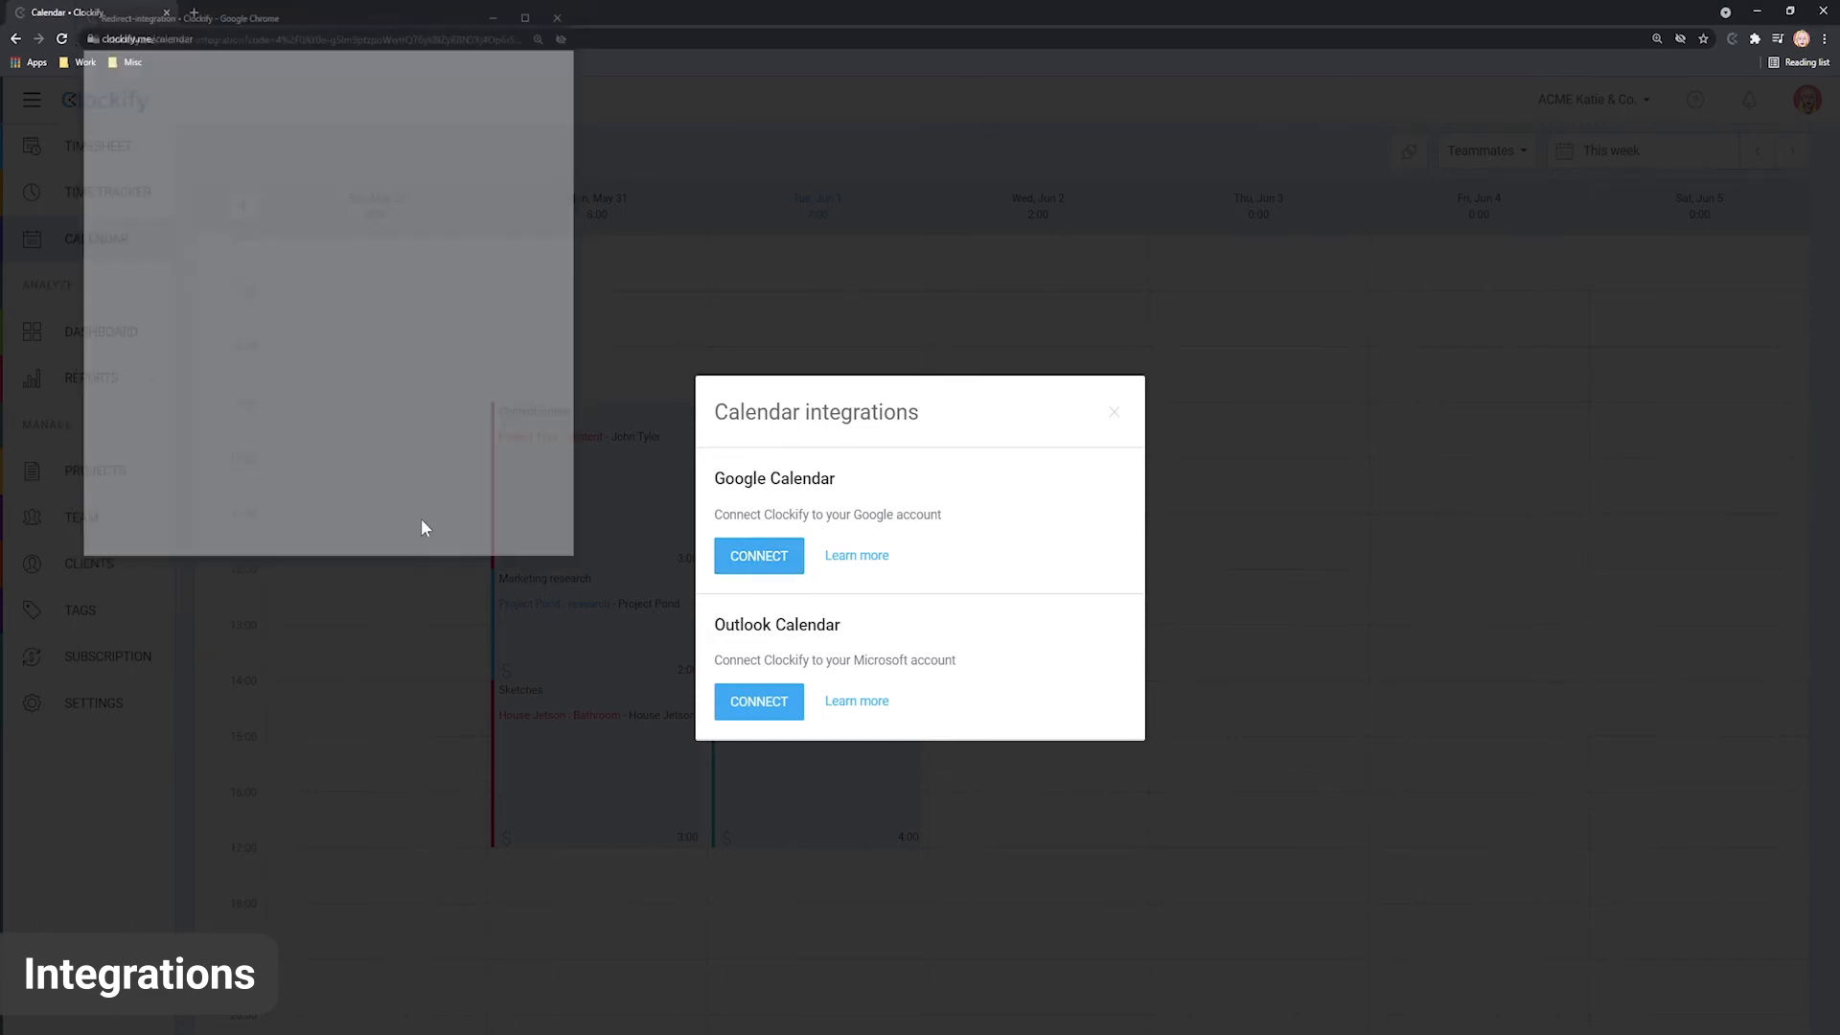
click(757, 556)
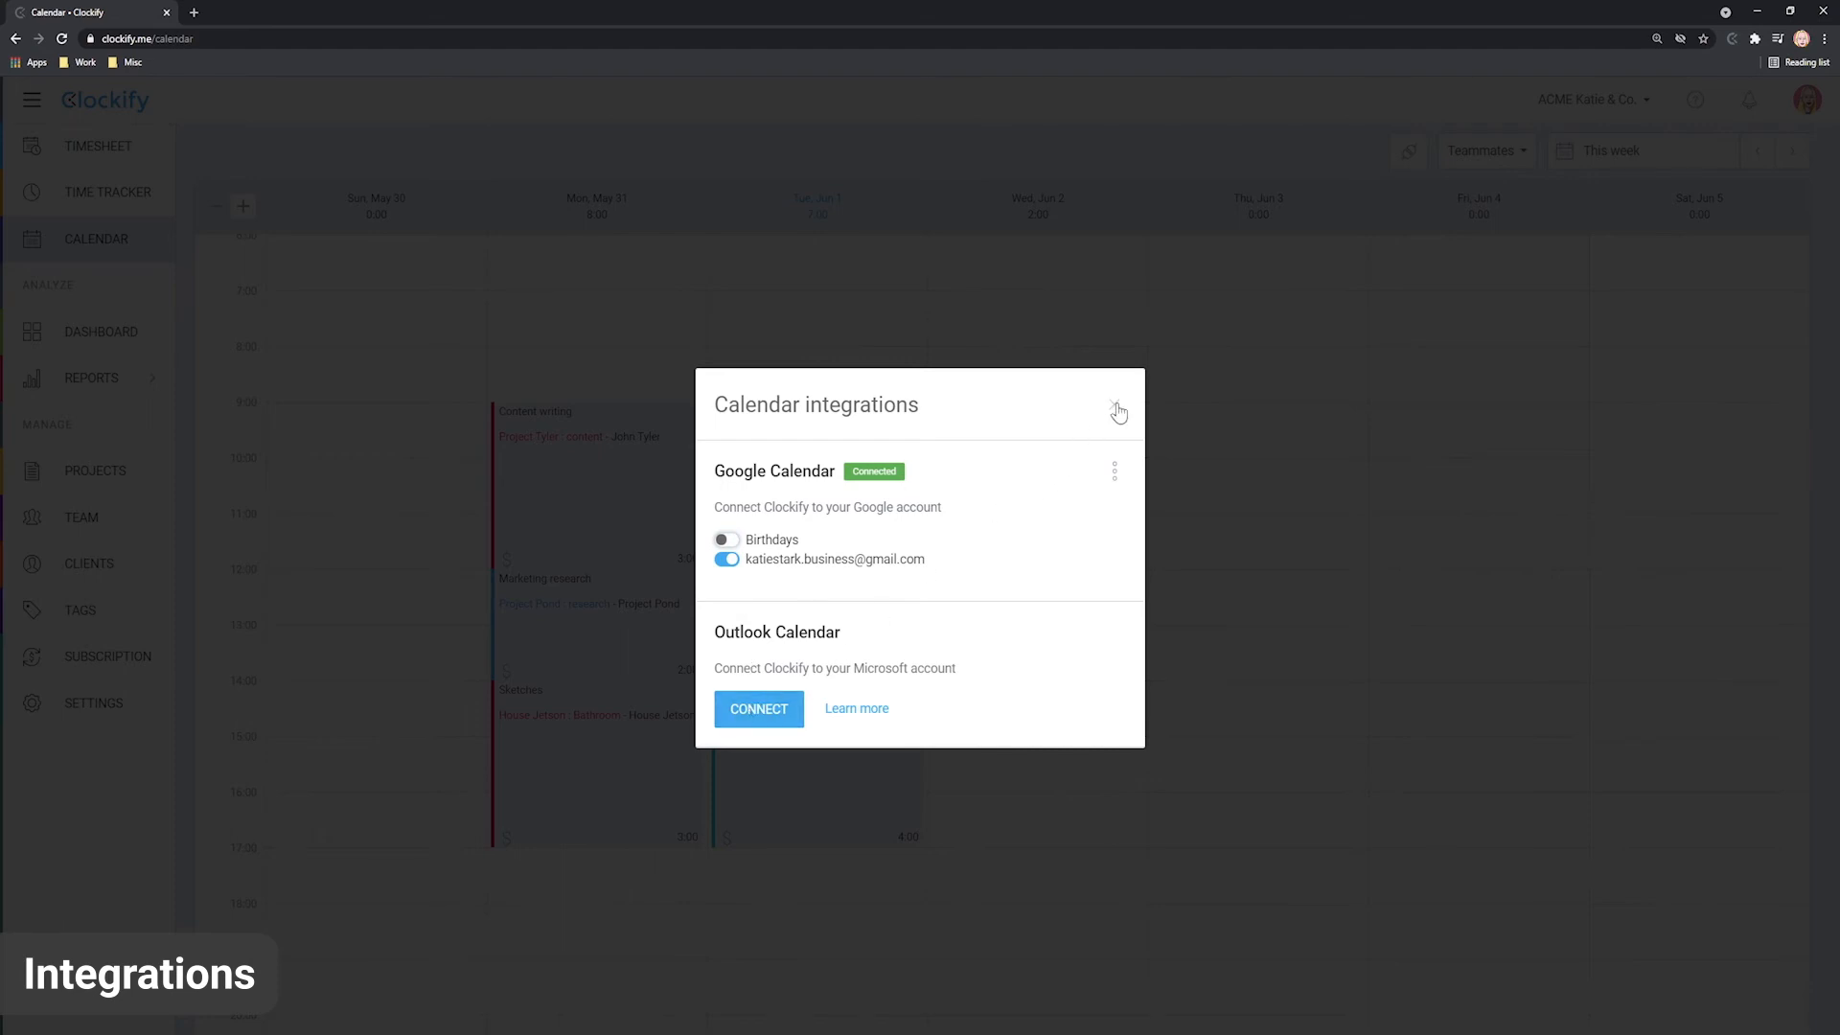
click(1116, 412)
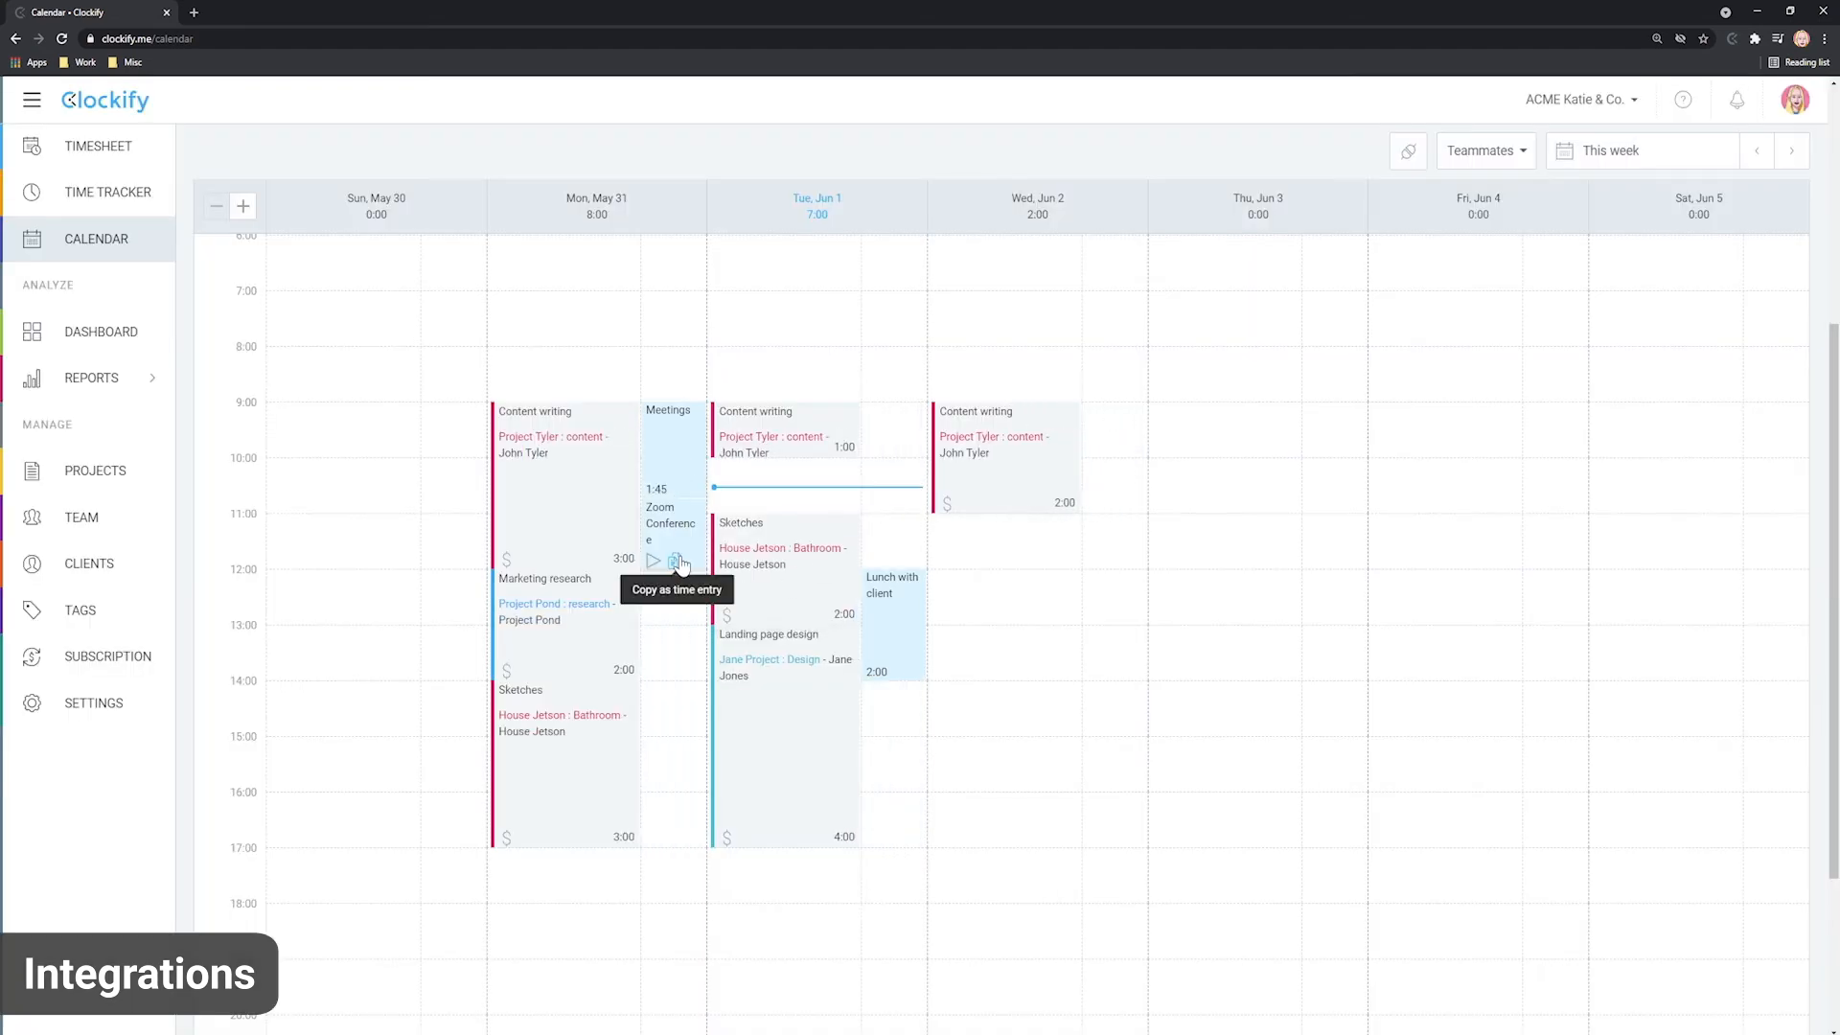
mouse_move(684, 454)
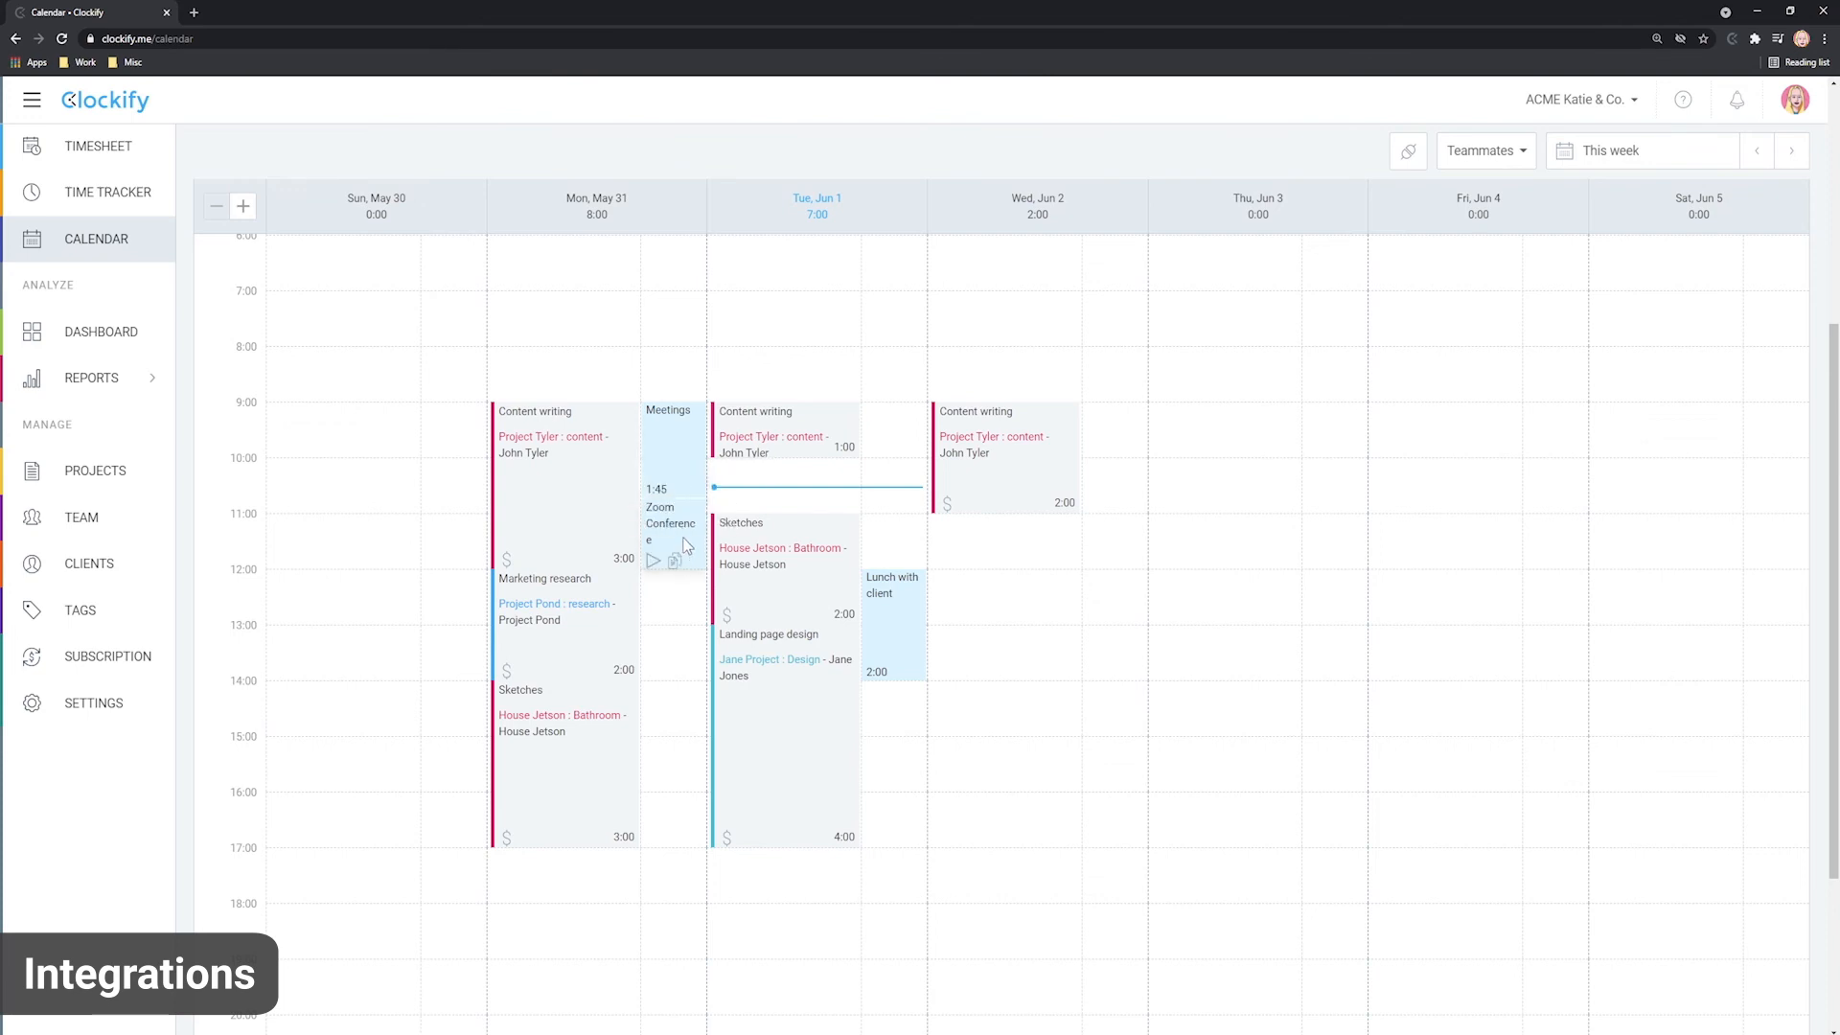
mouse_move(671, 542)
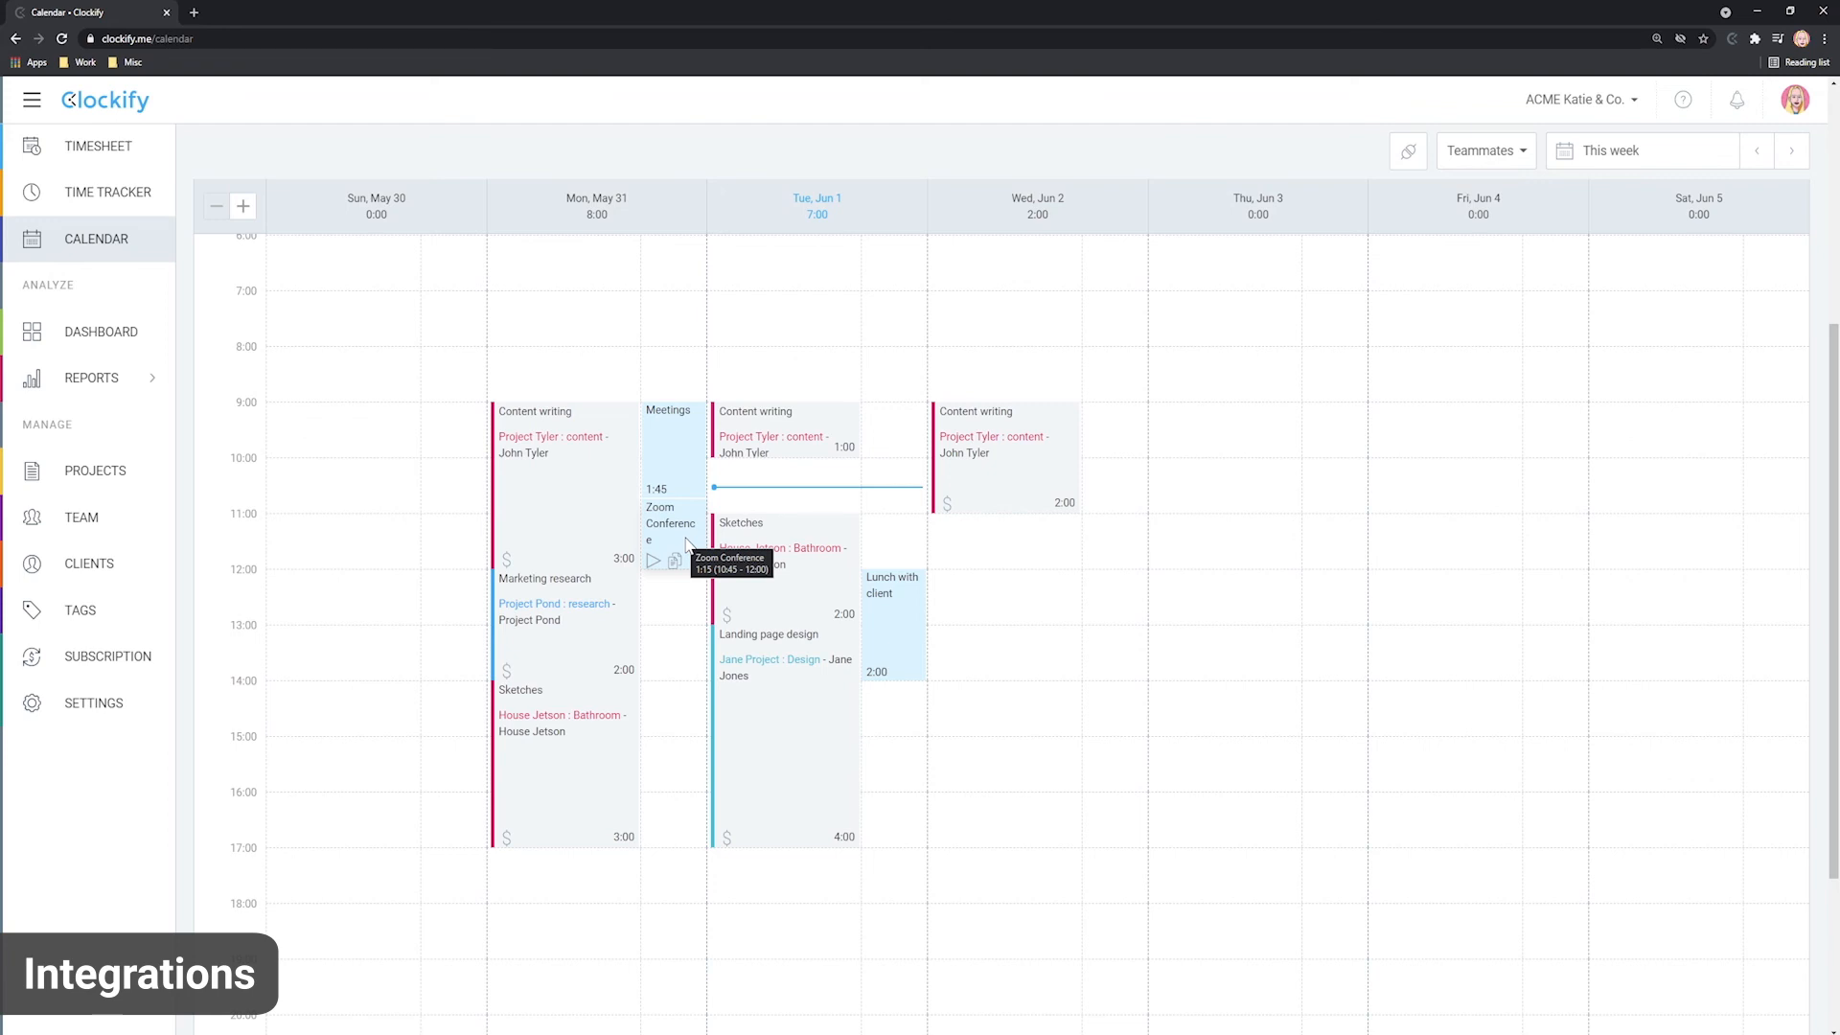
mouse_move(652, 491)
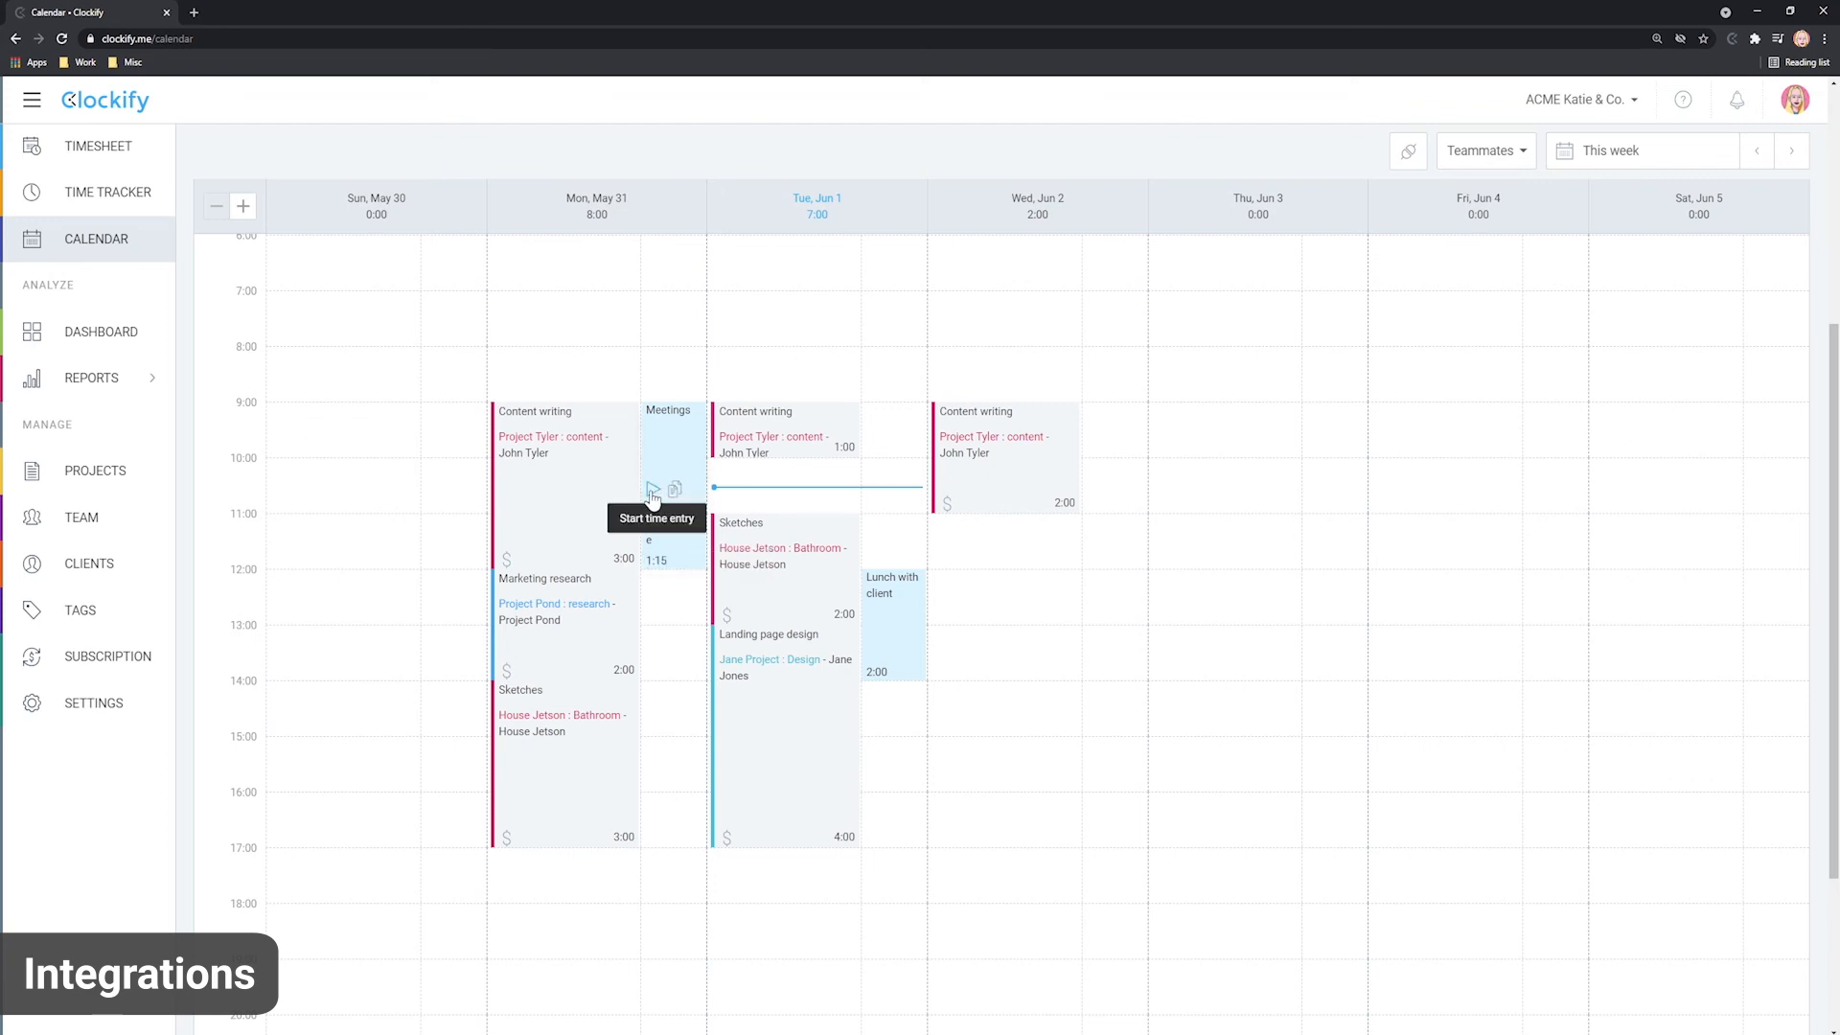
mouse_move(673, 489)
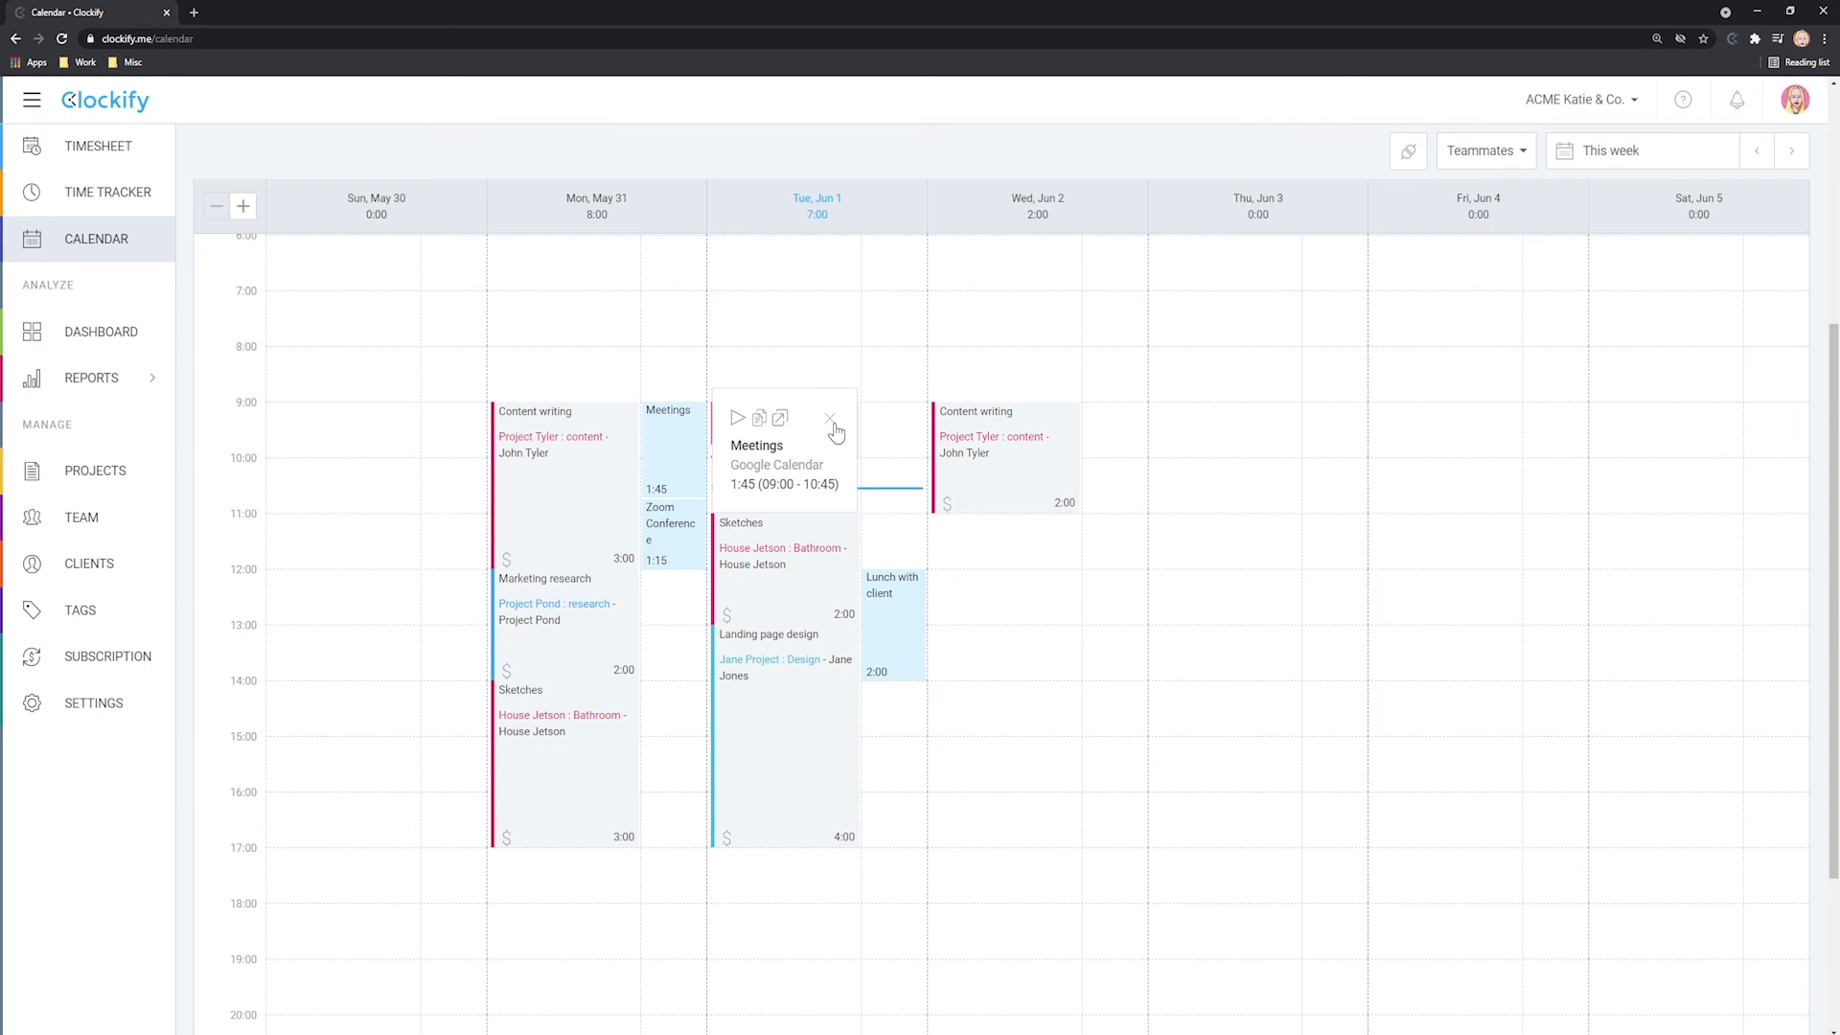
- Close the Meetings event details card
click(832, 418)
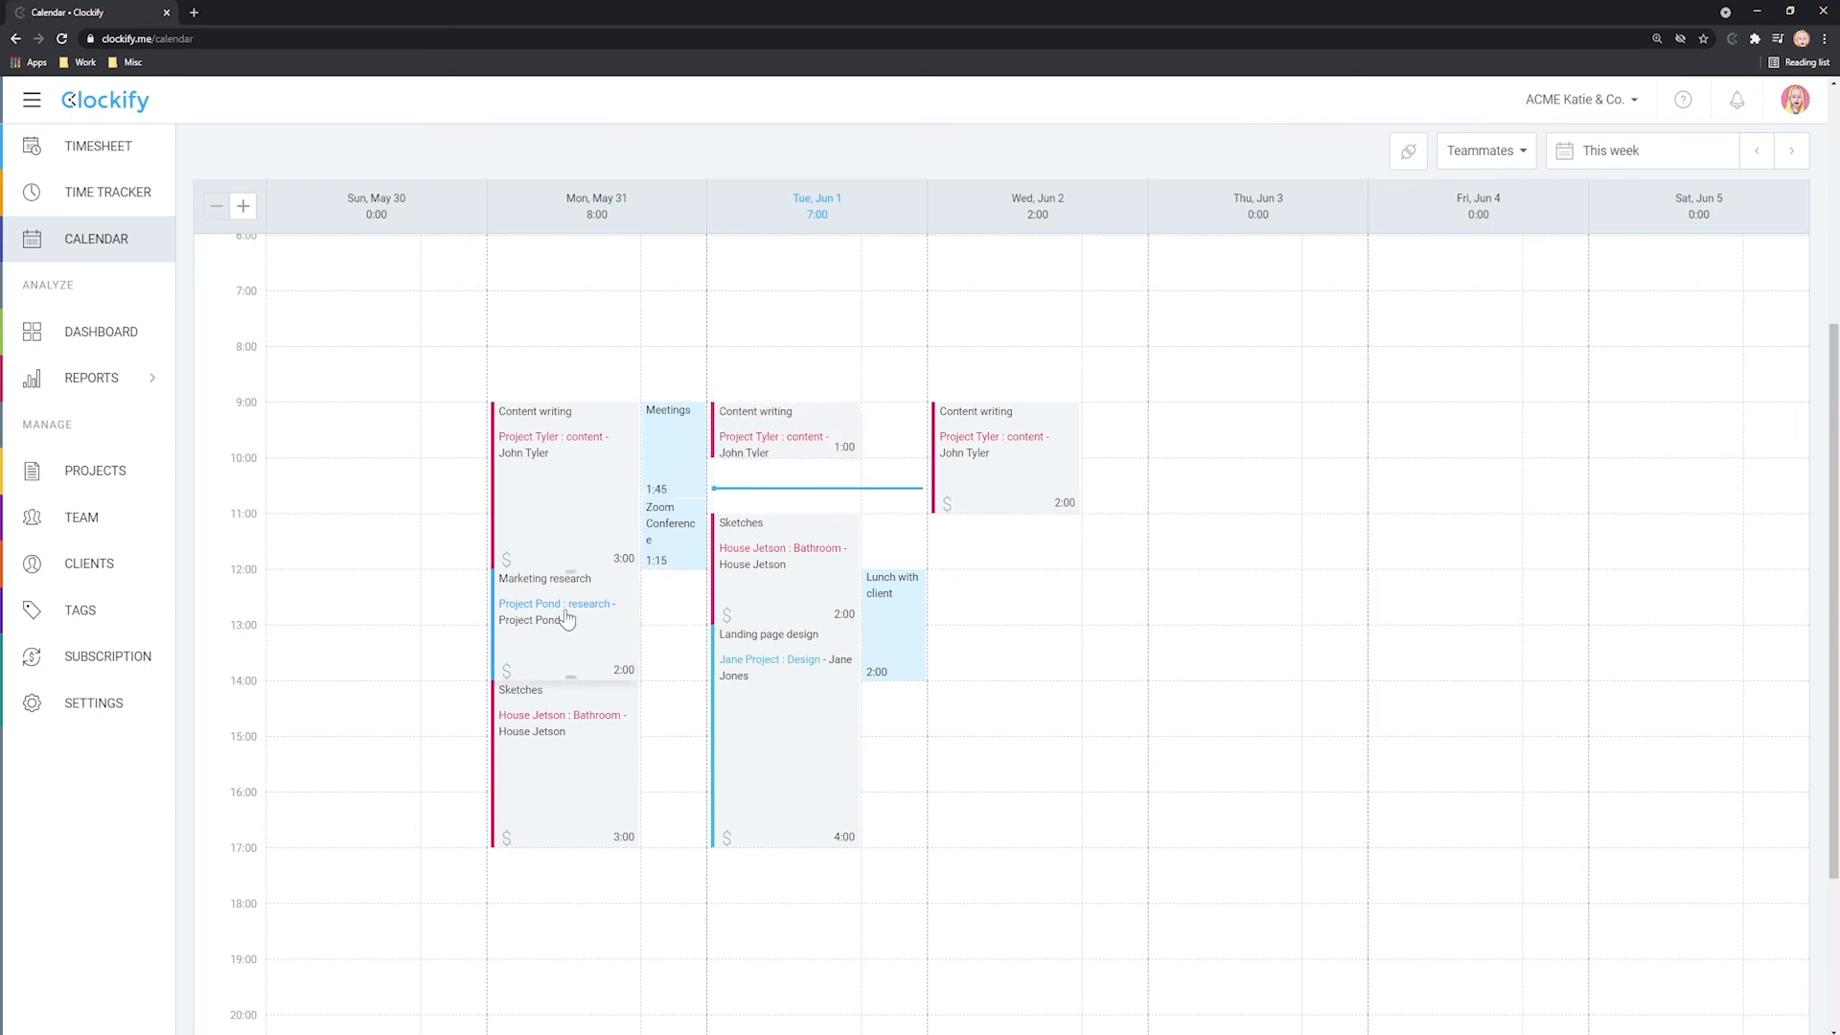
mouse_move(1006, 510)
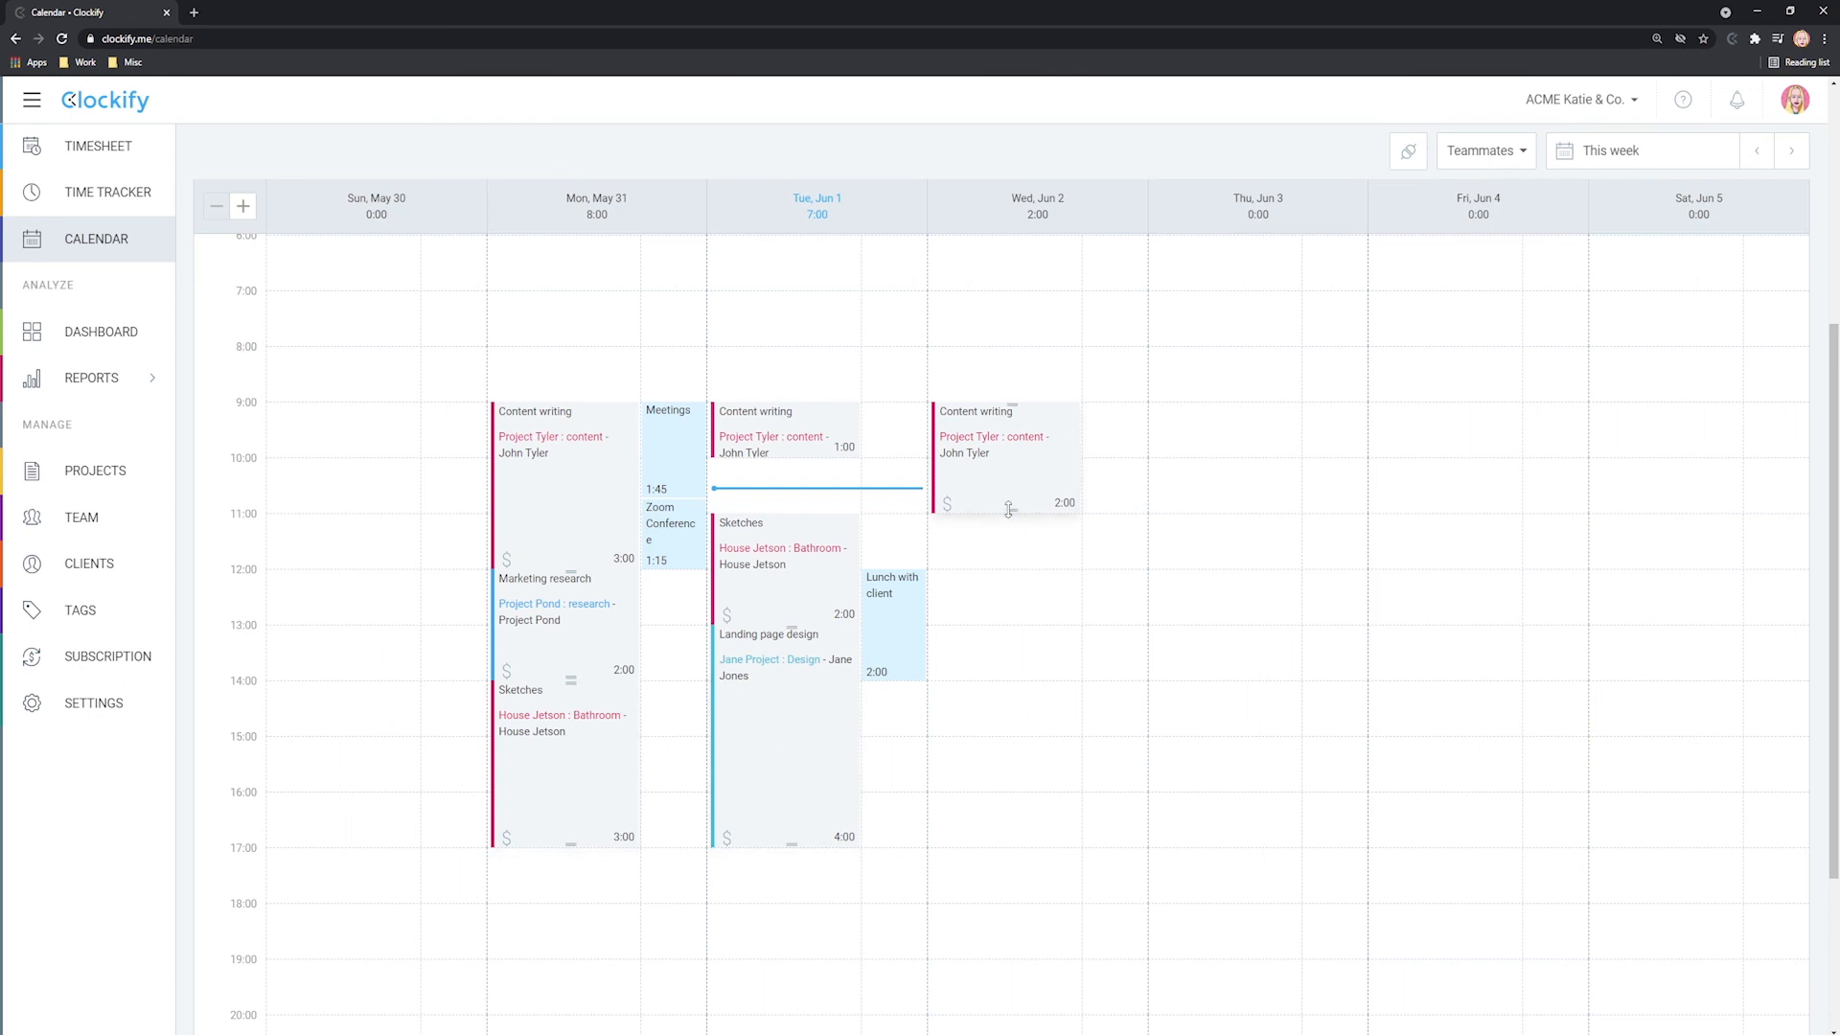